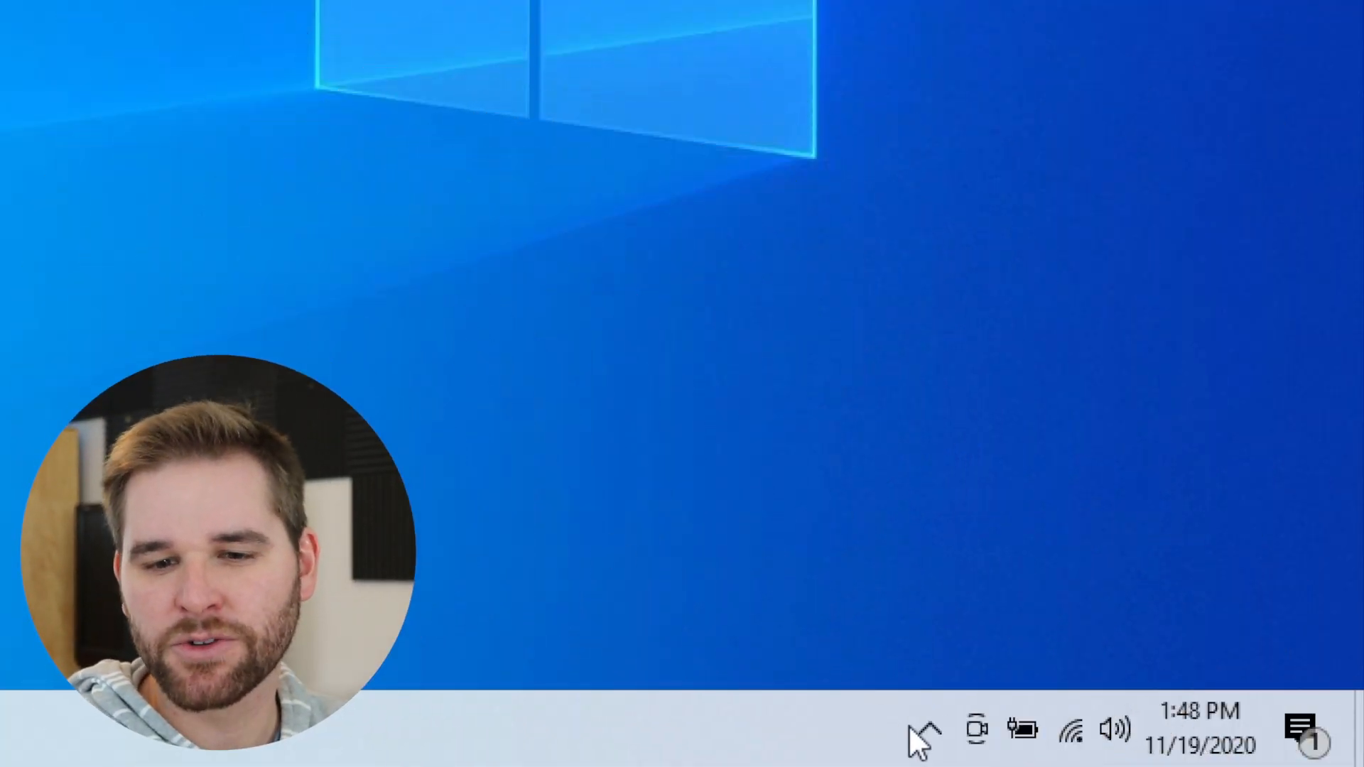
# Reveal the hidden tray icons and bring up the Rampart Agent icon's context menu.
pyautogui.click(921, 730)
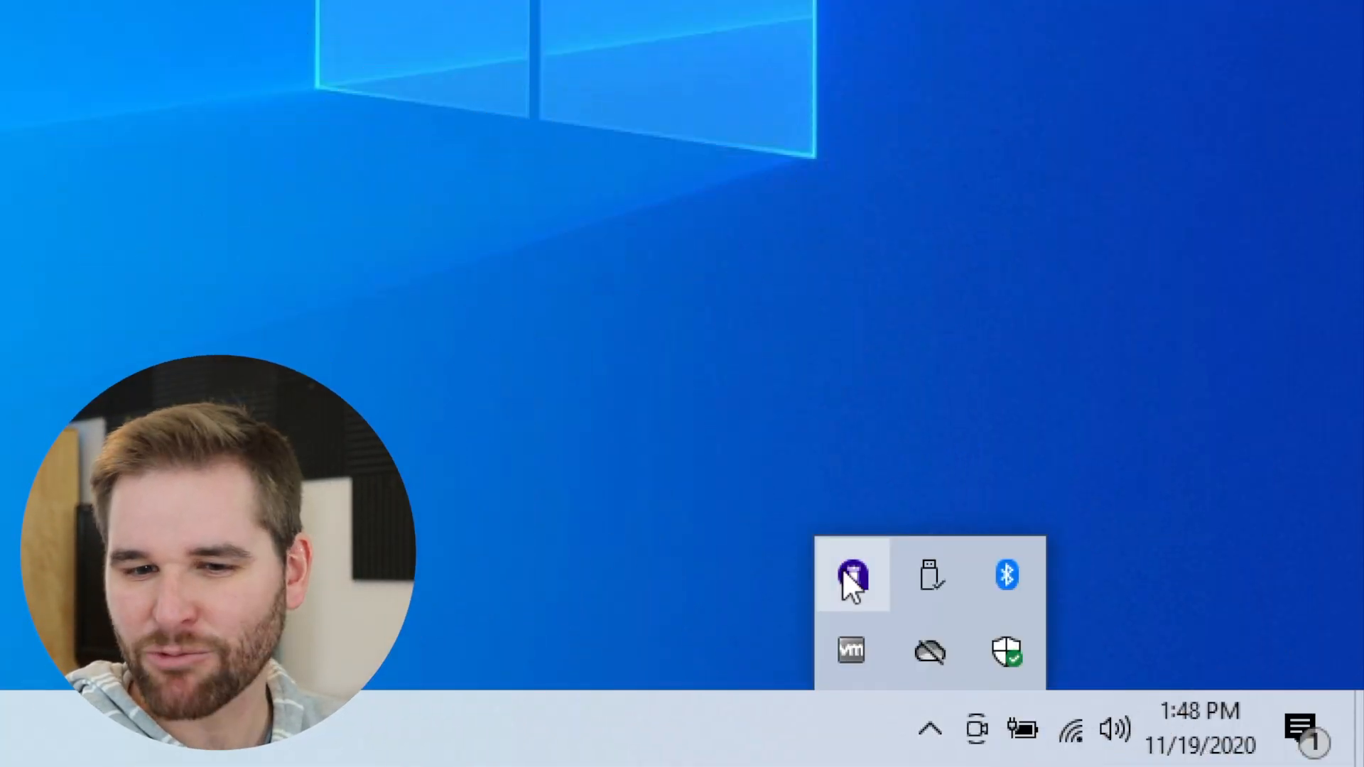
pyautogui.moveTo(852, 578)
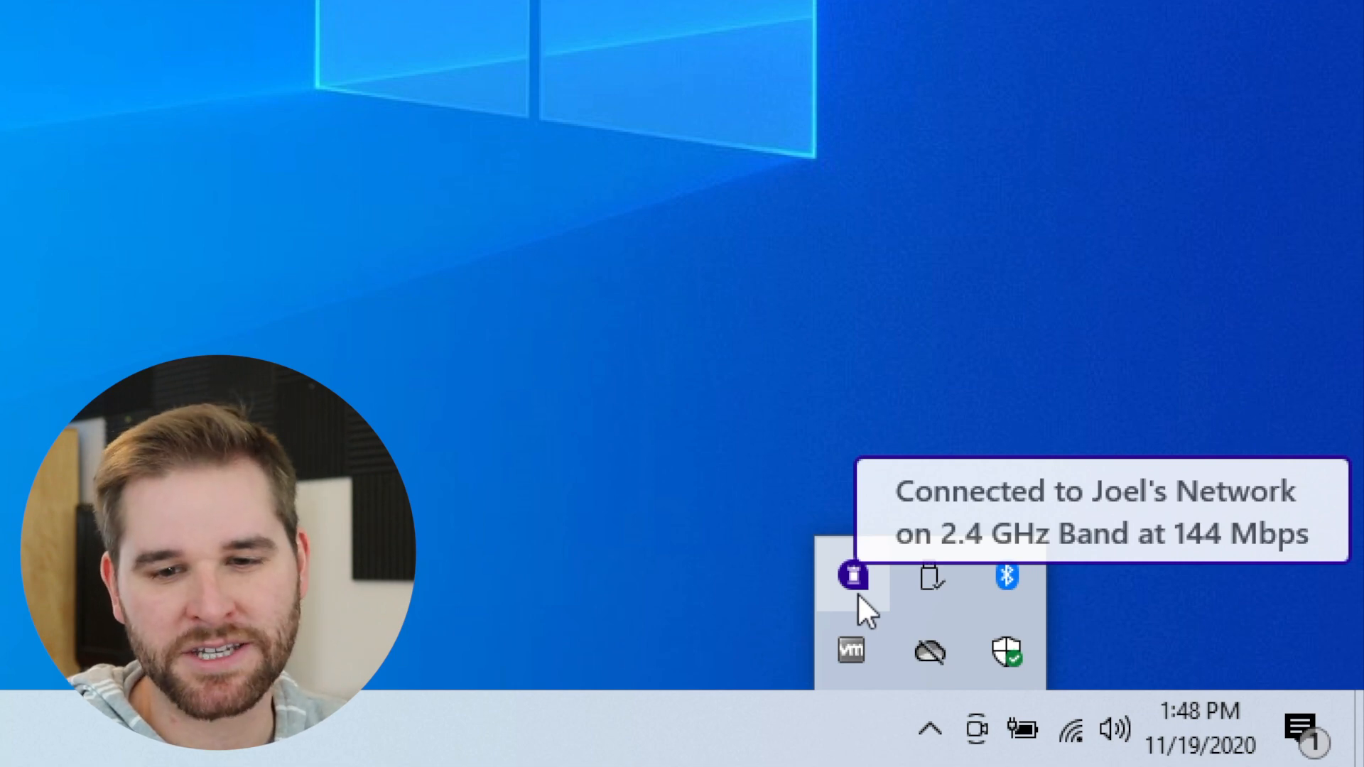
pyautogui.rightClick(854, 577)
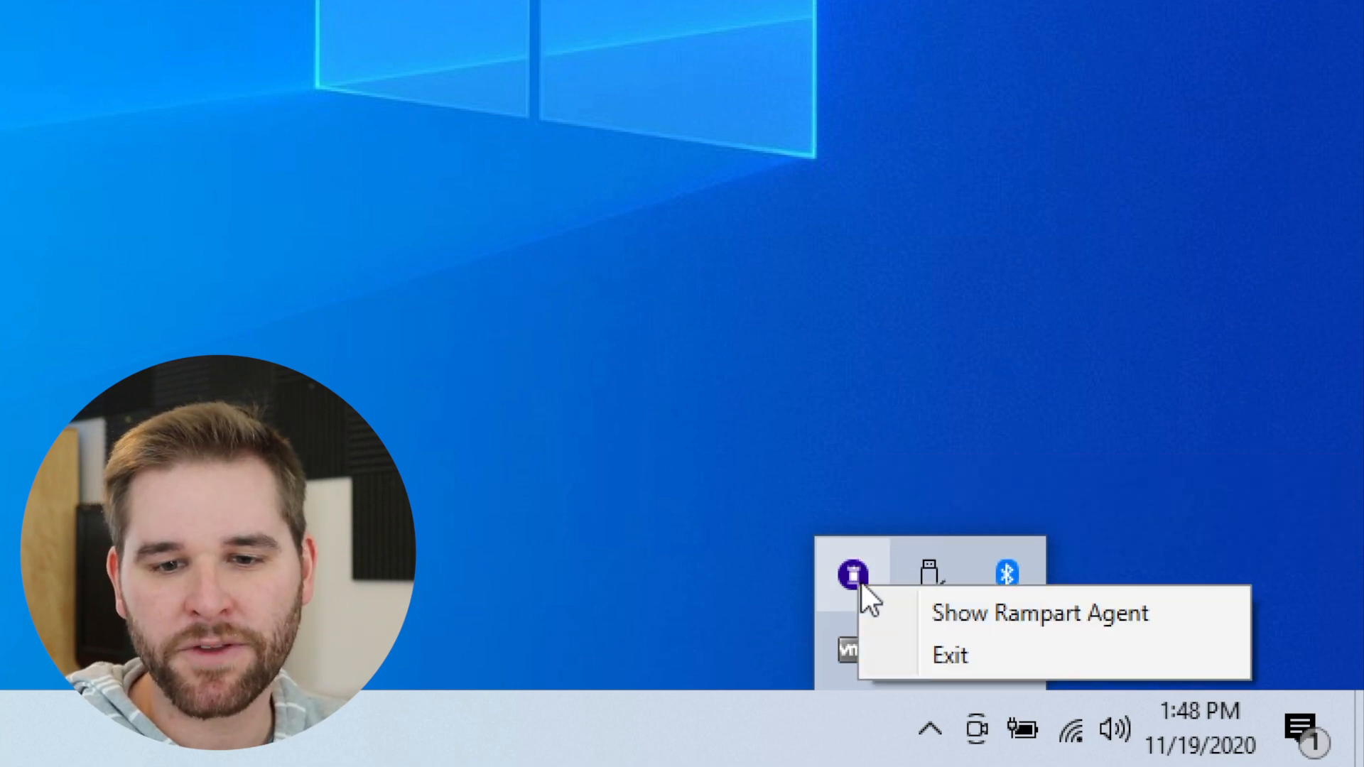
# Show the agent and mark Email / Web Browsing, Streaming Music and Video Conferencing as essential.
pyautogui.click(1039, 612)
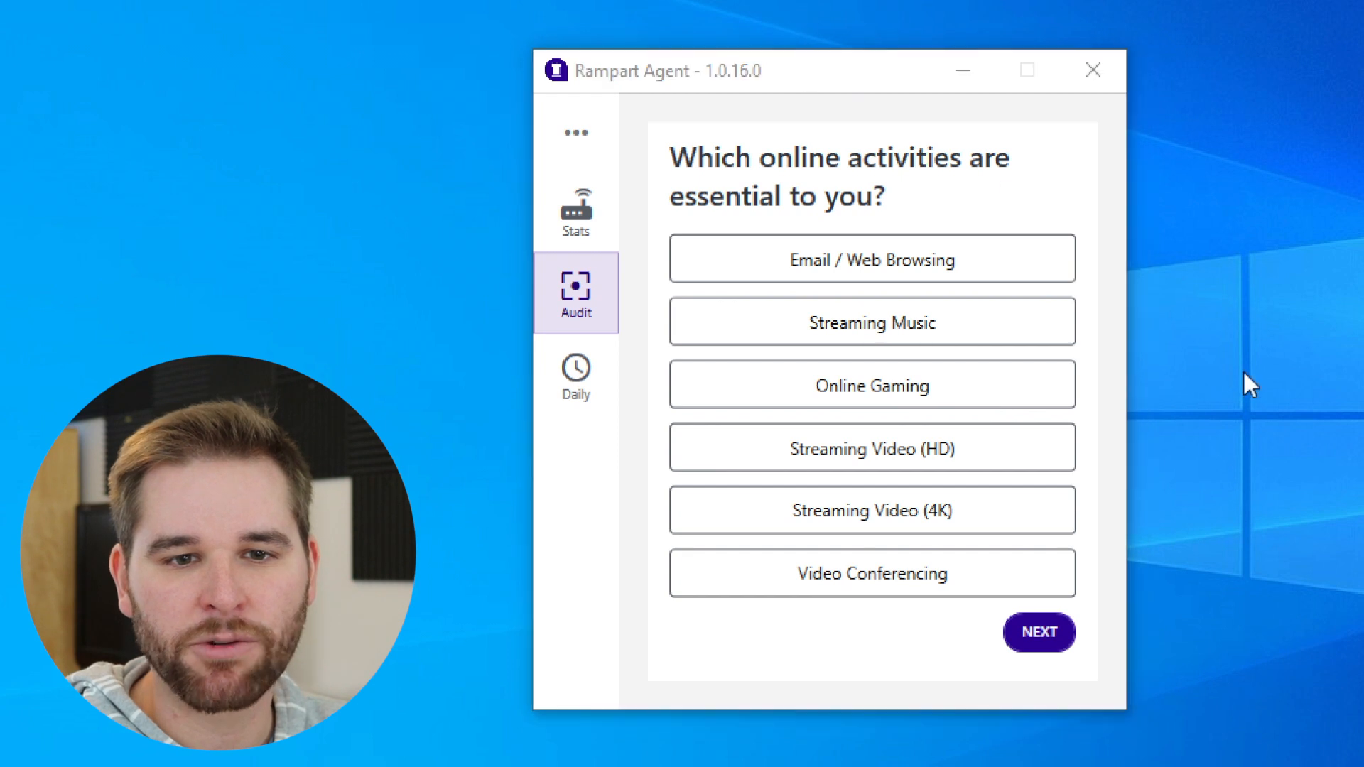
pyautogui.moveTo(955, 216)
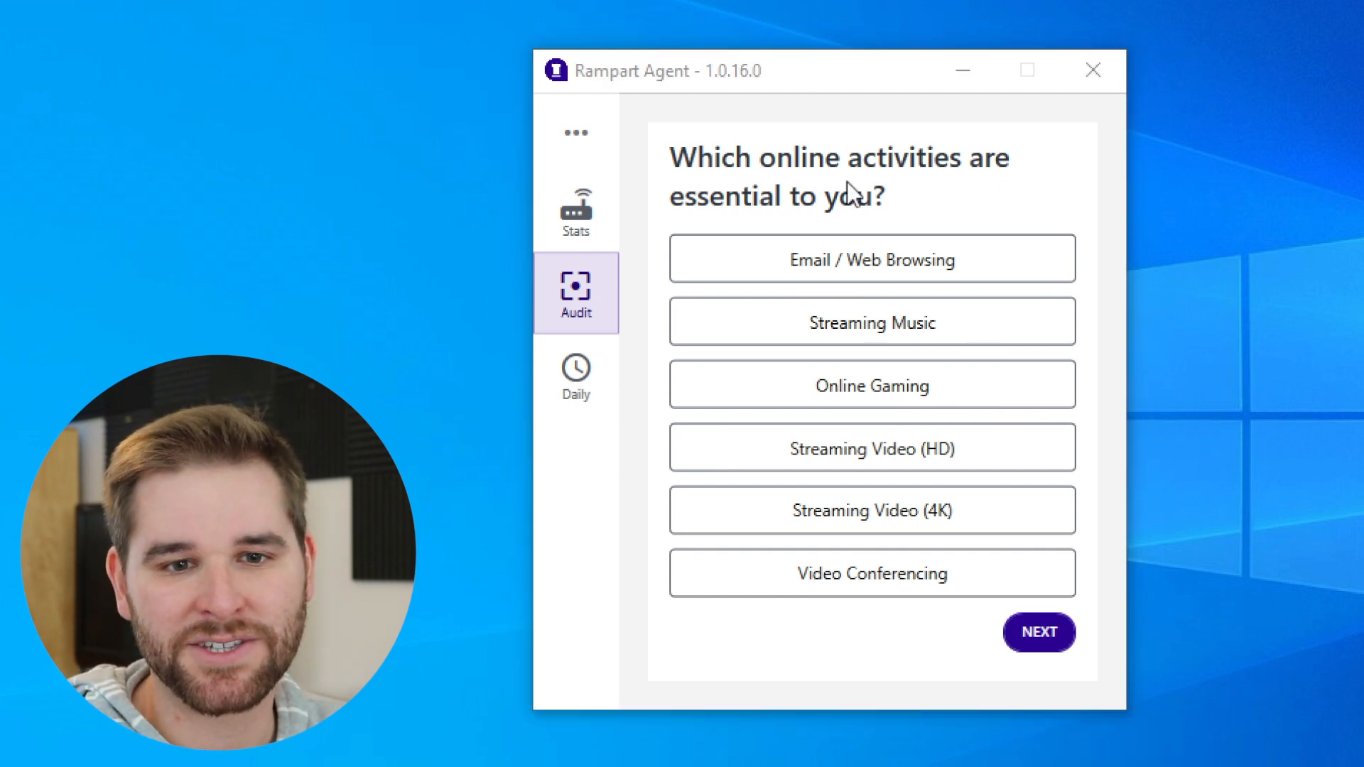
pyautogui.moveTo(876, 272)
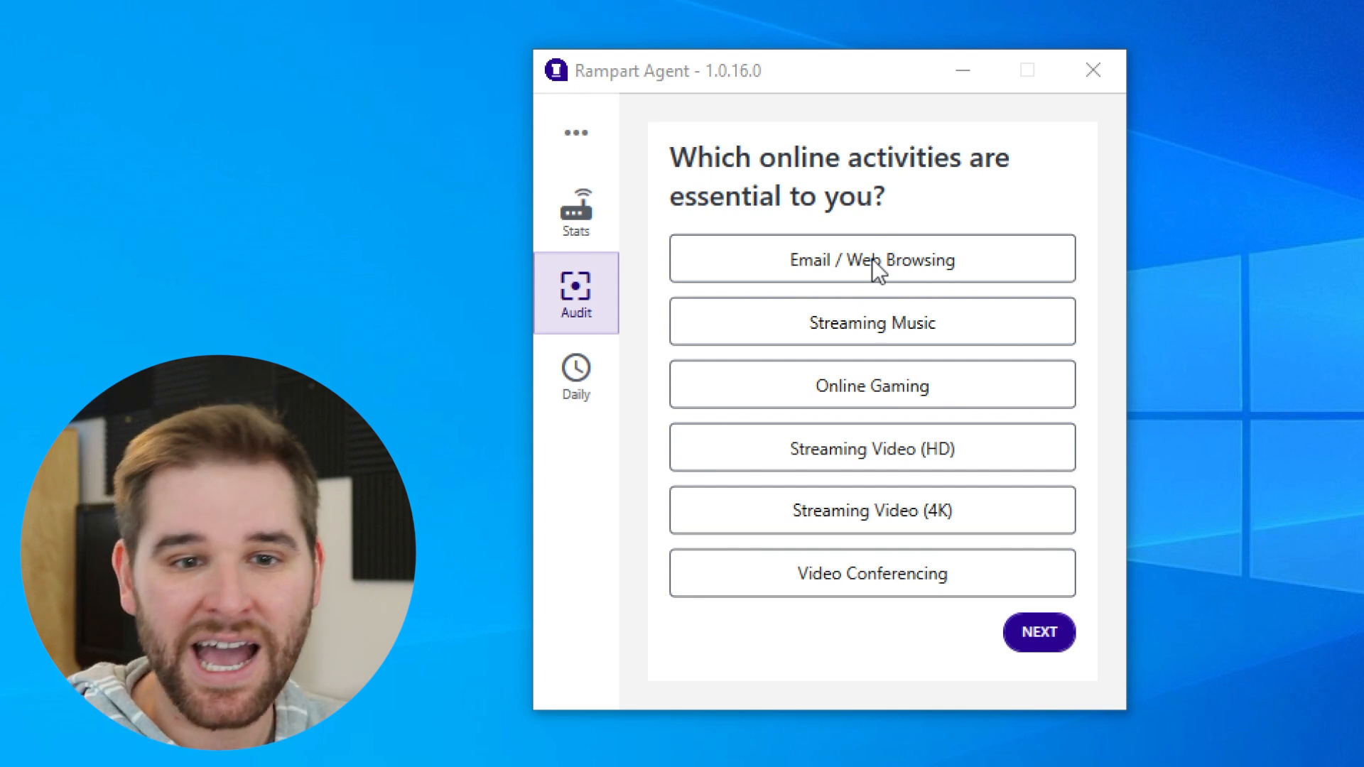
pyautogui.click(872, 259)
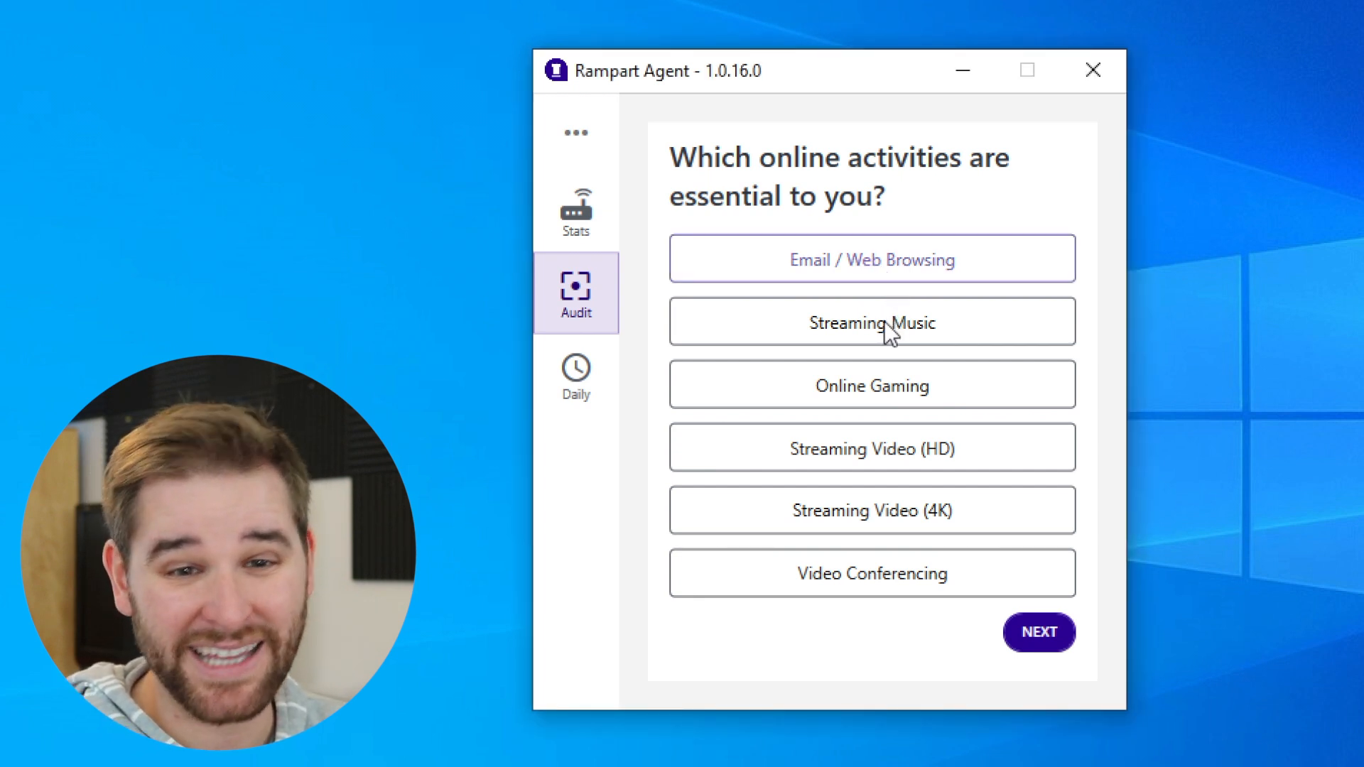
pyautogui.click(871, 322)
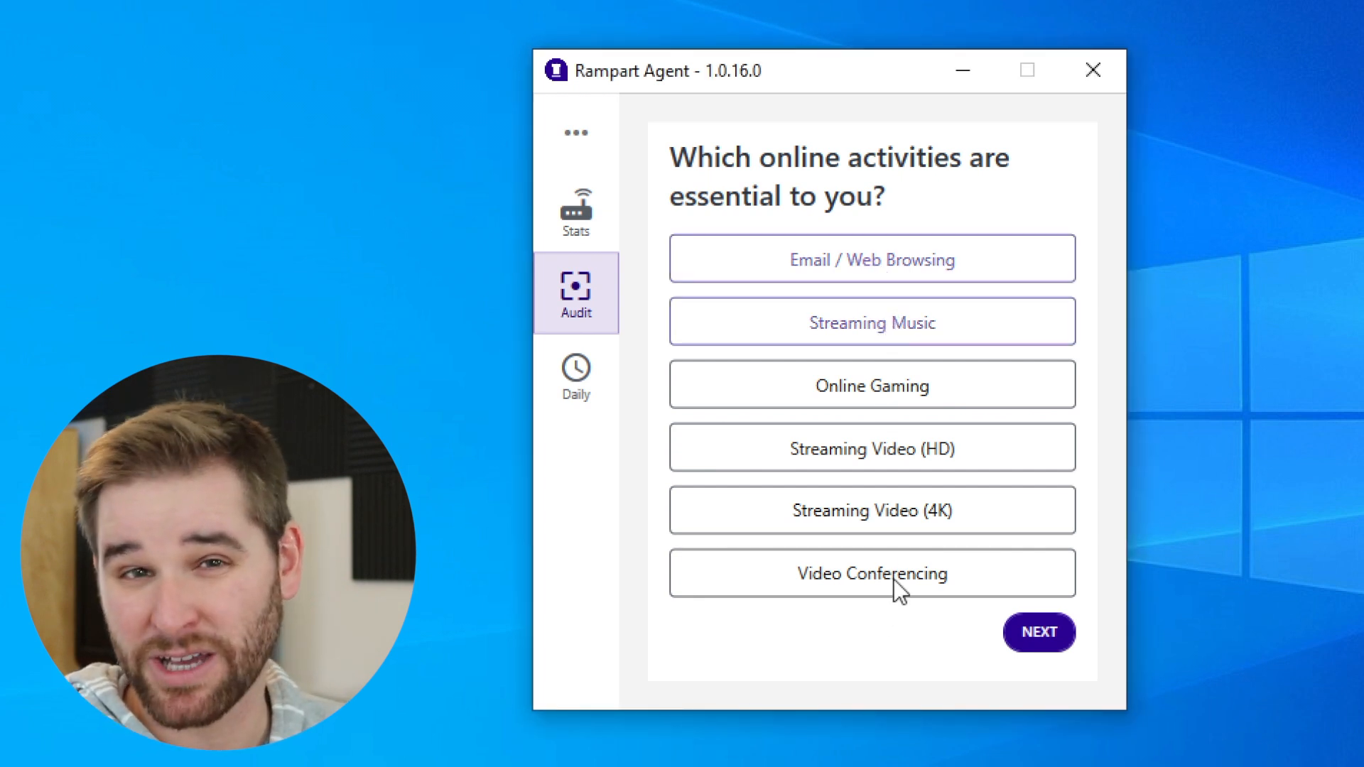
pyautogui.click(872, 573)
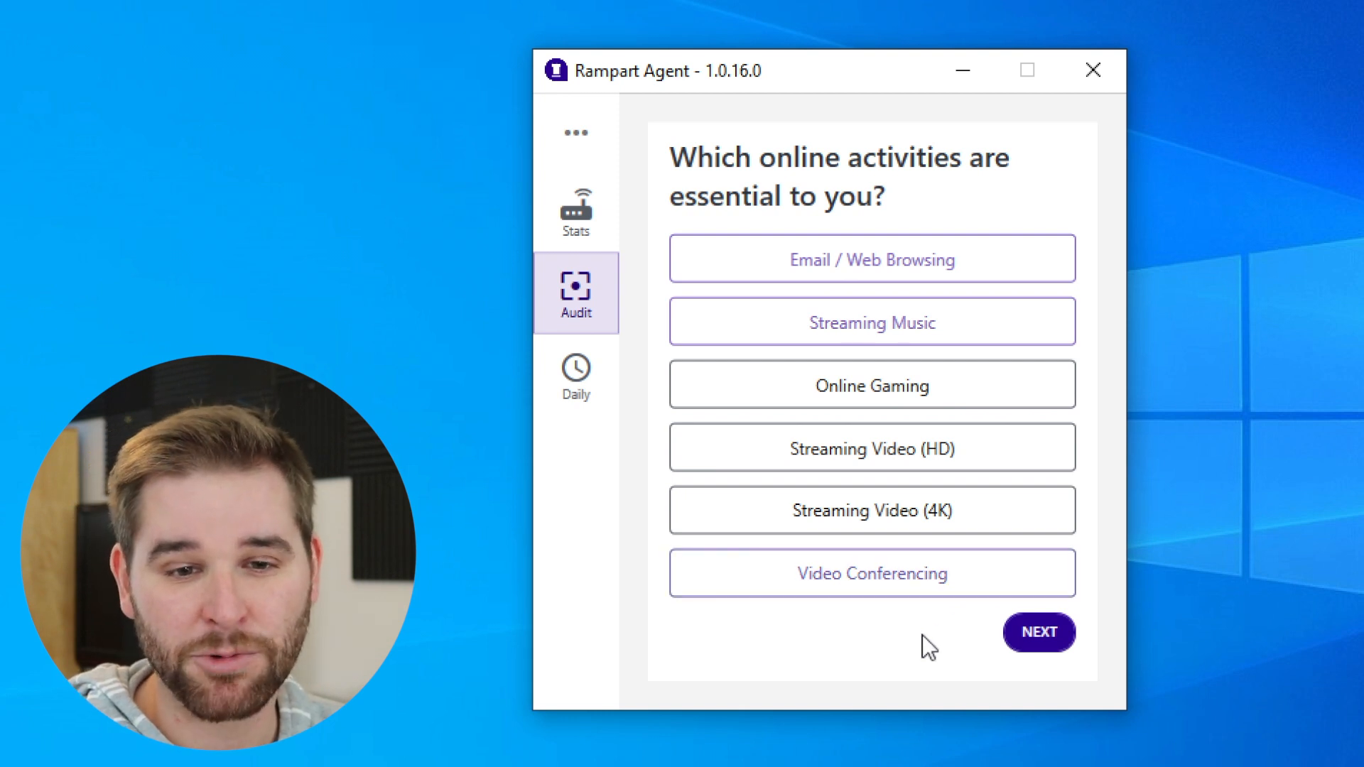
# Confirm the activities and choose Joel's Office as the room for the WiFi audit.
pyautogui.click(1037, 632)
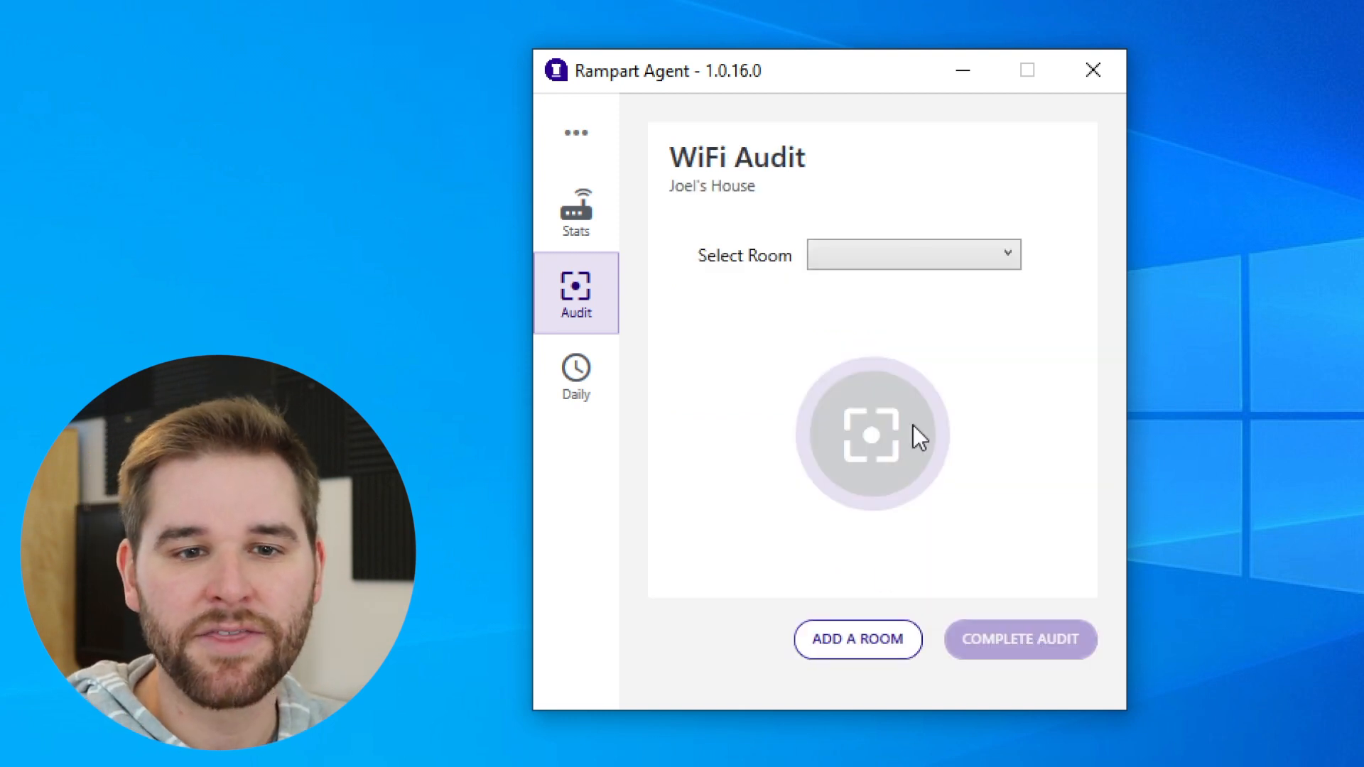
pyautogui.moveTo(1027, 415)
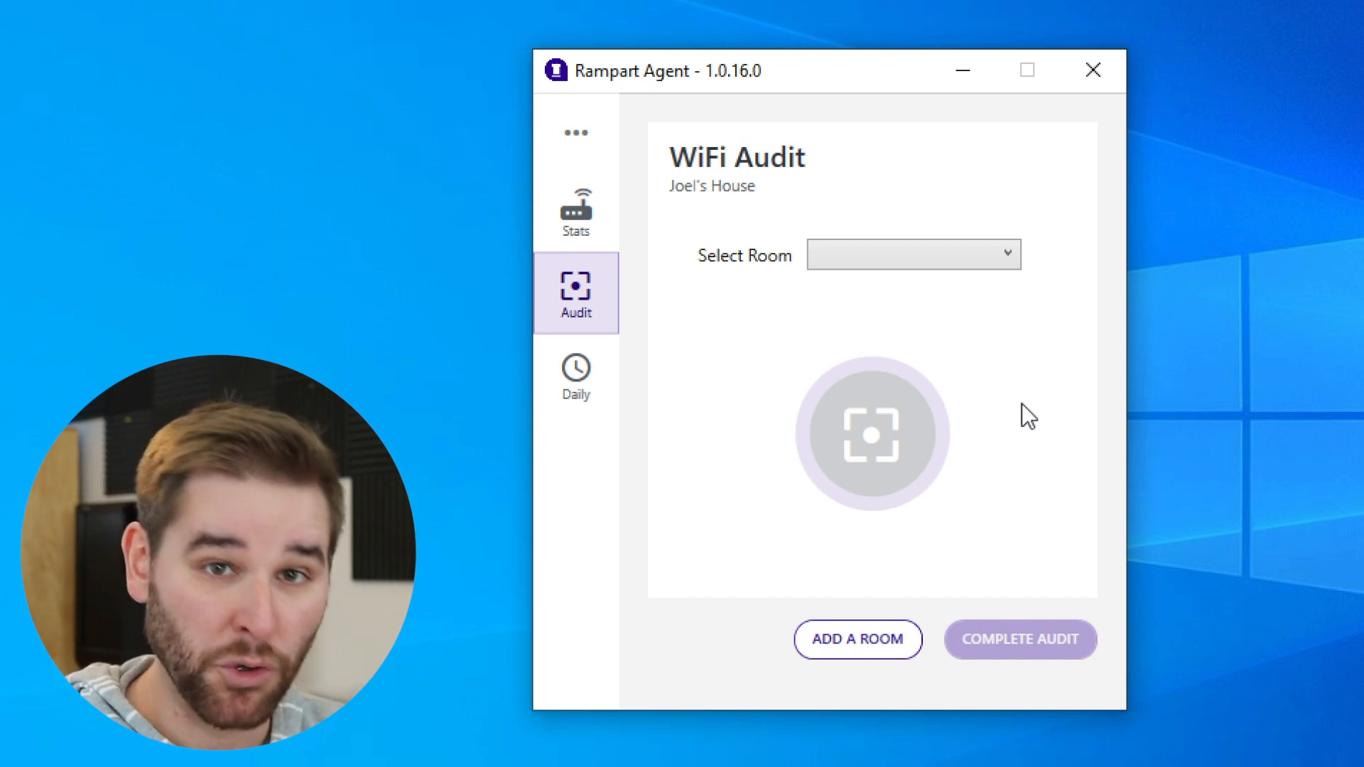
pyautogui.click(913, 253)
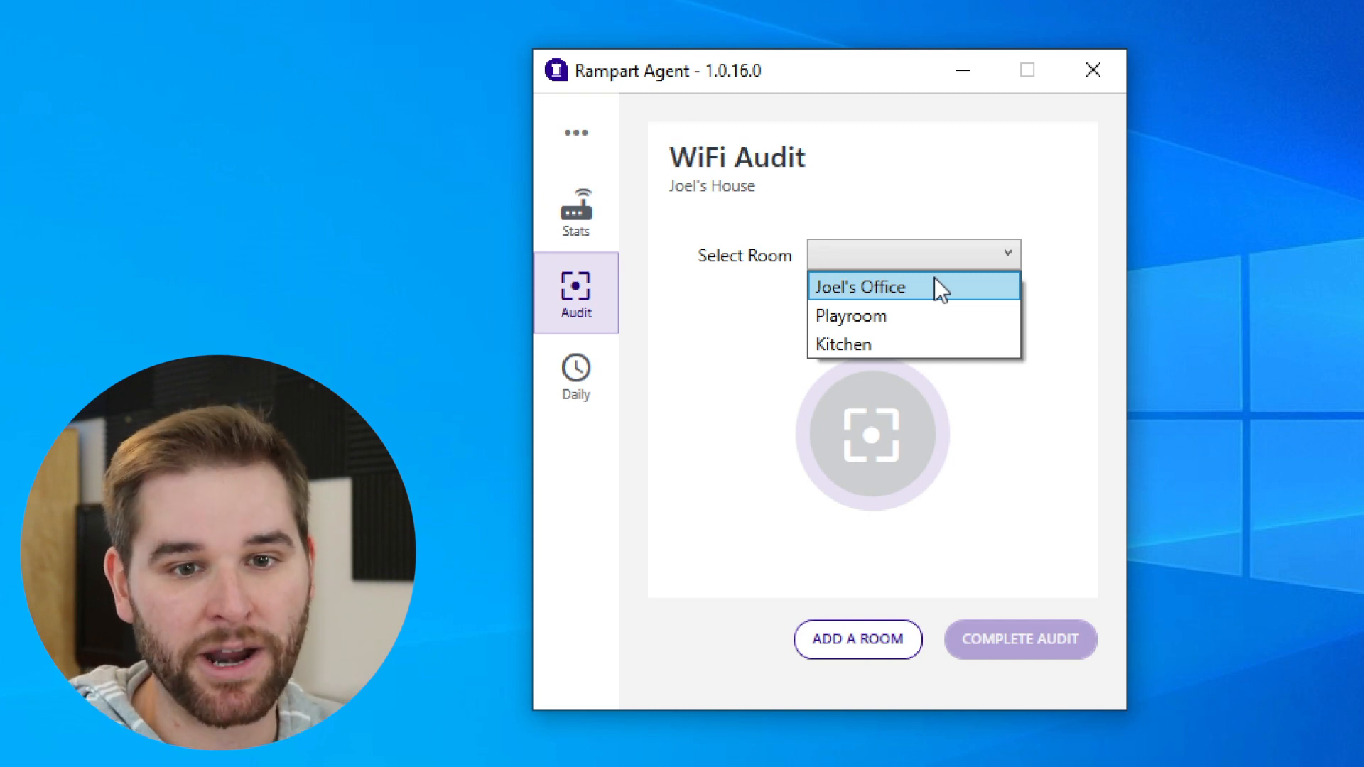
pyautogui.click(858, 287)
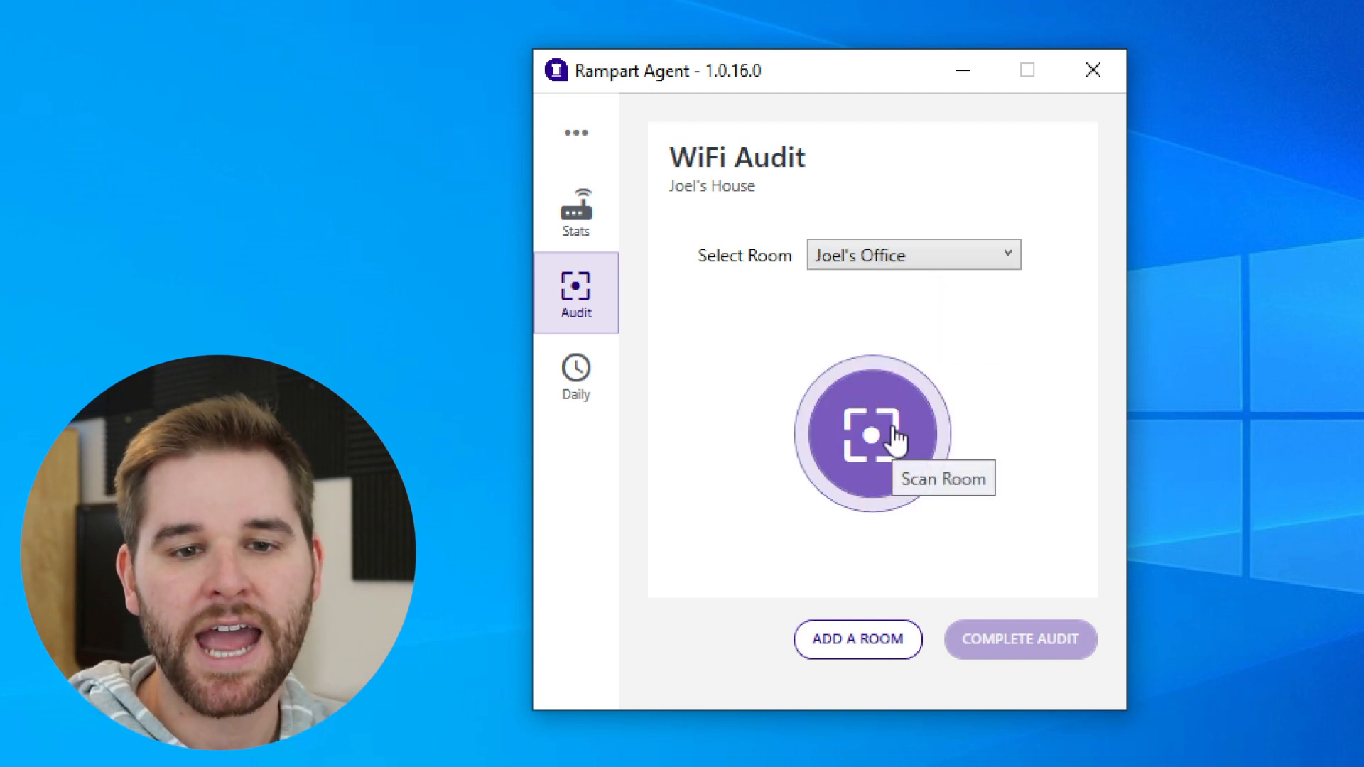
# Scan Joel's Office, measuring -41 dBm signal, 2.0 Mbps upload and 34.2 Mbps download.
pyautogui.click(872, 435)
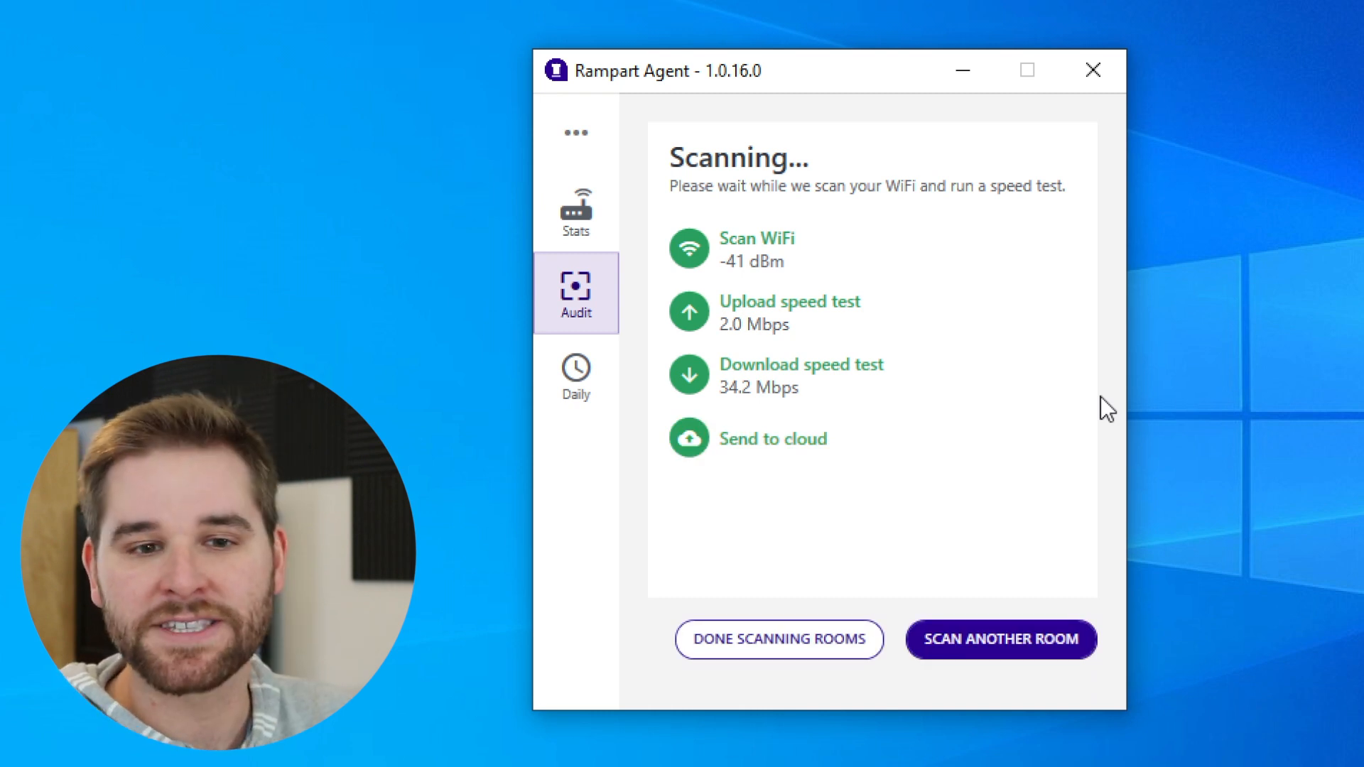
pyautogui.moveTo(723, 280)
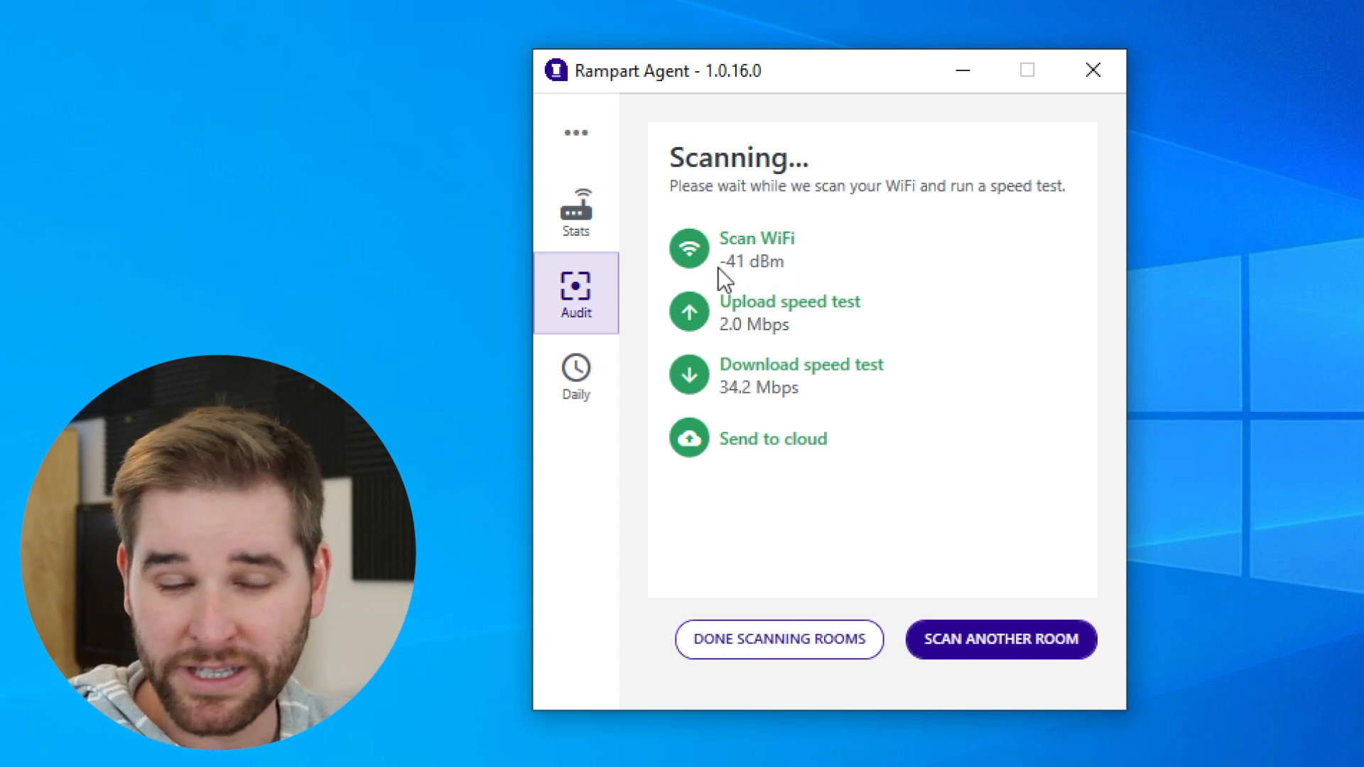
pyautogui.moveTo(792, 258)
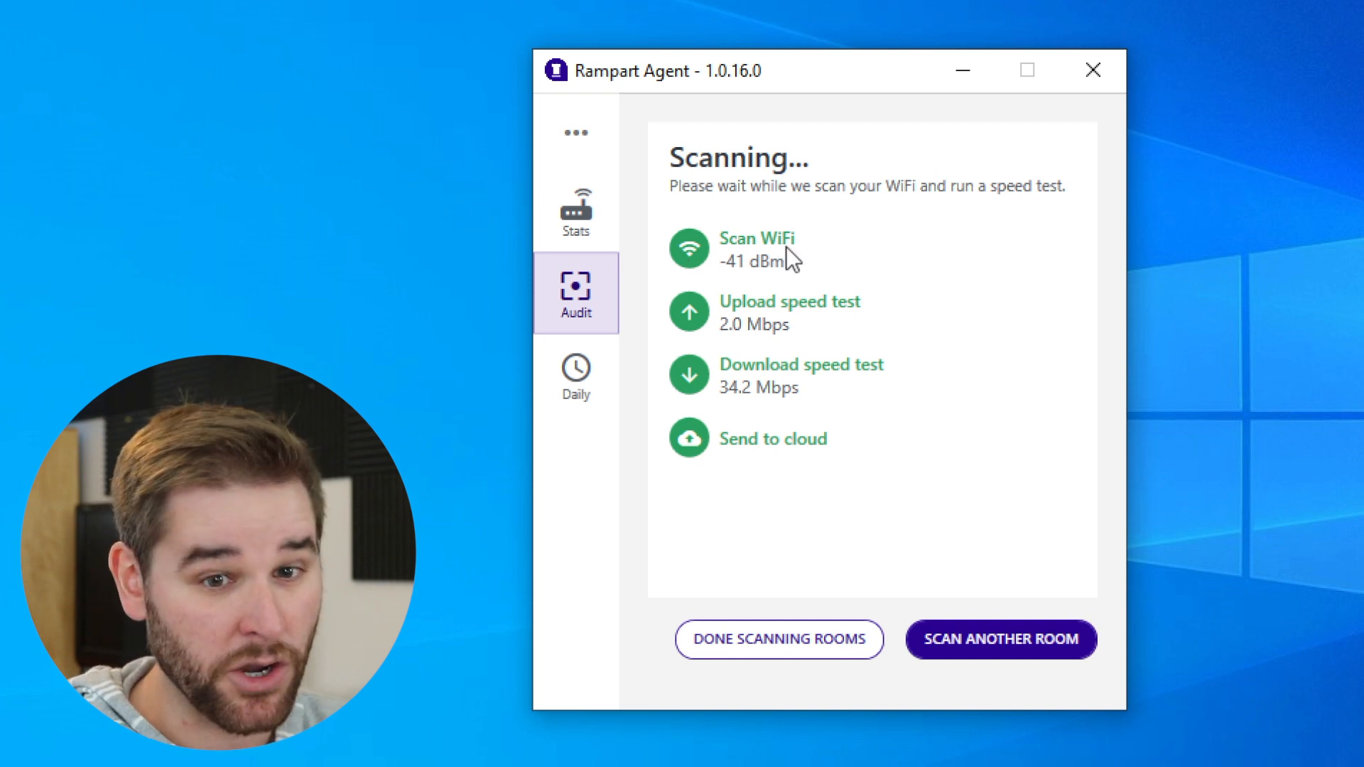
pyautogui.moveTo(838, 337)
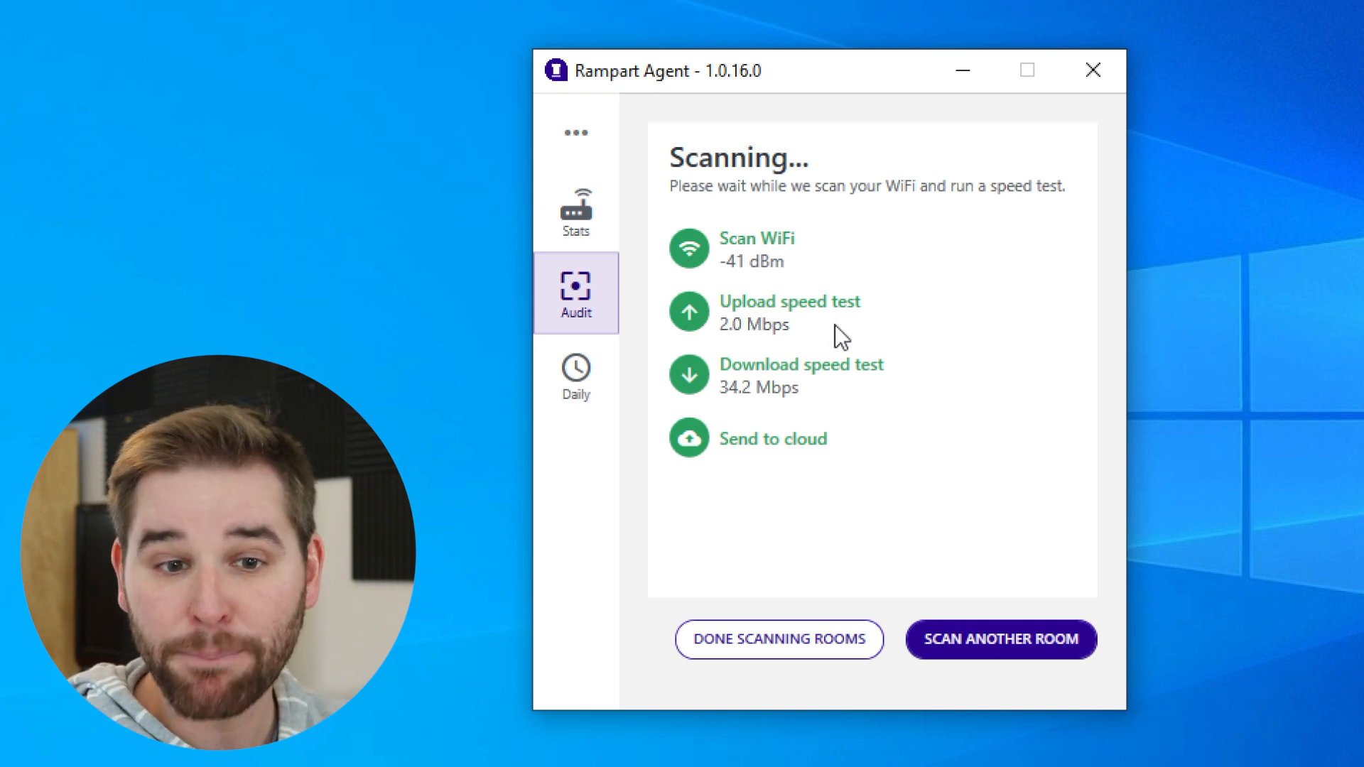
pyautogui.moveTo(804, 352)
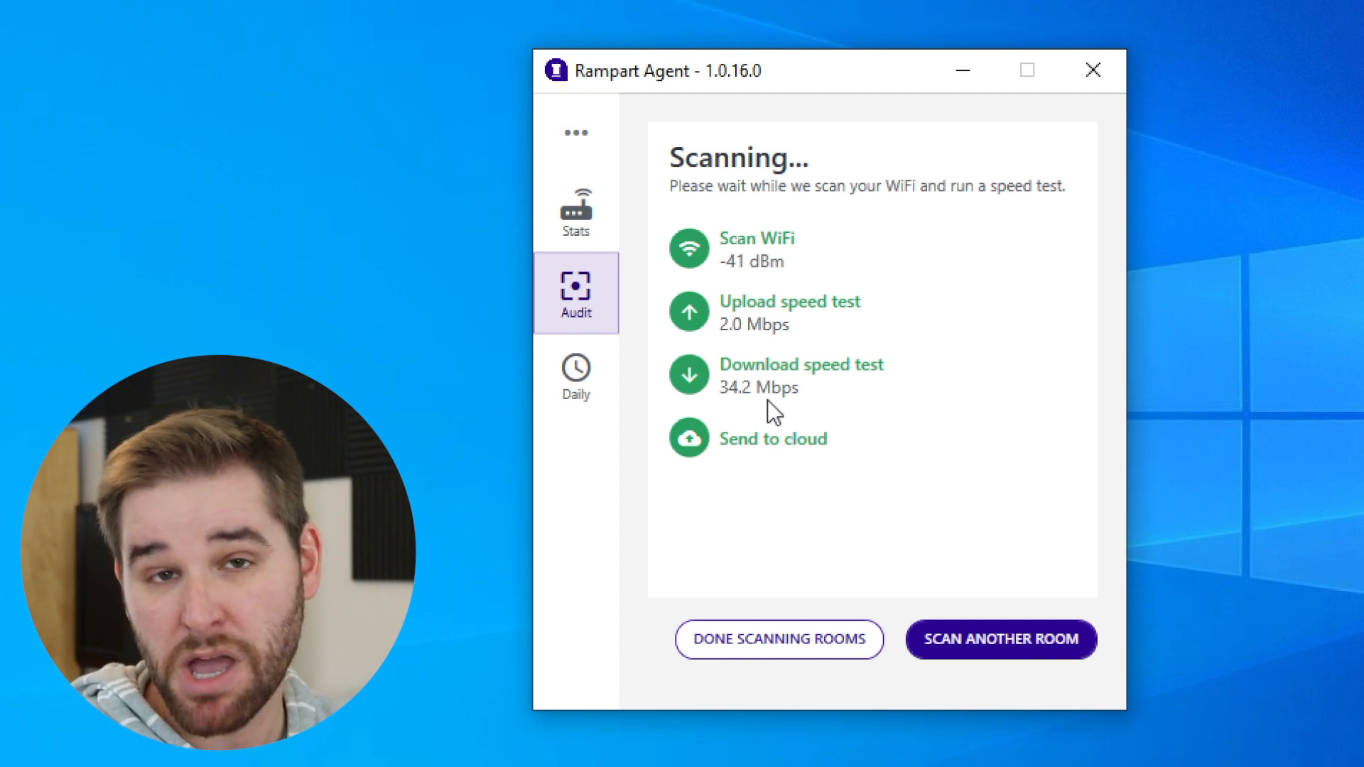
pyautogui.moveTo(777, 493)
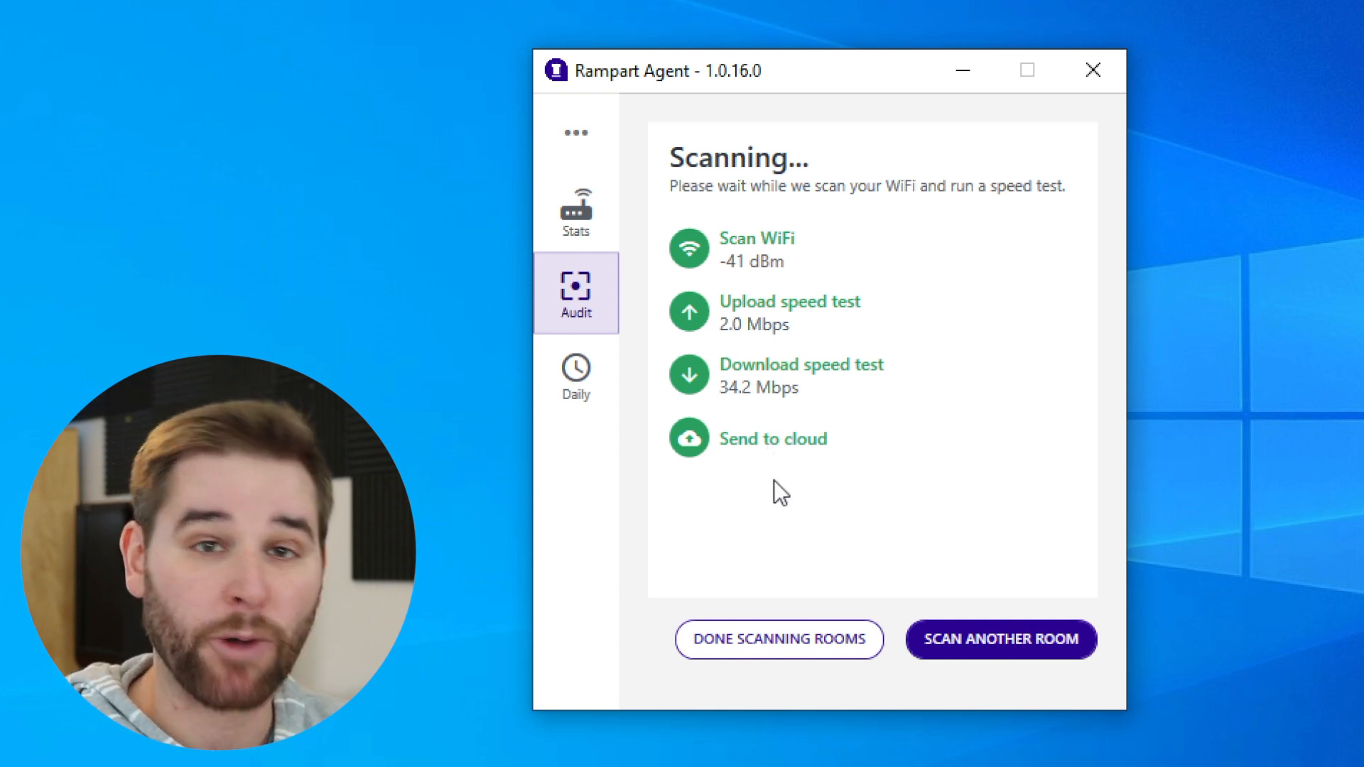
pyautogui.moveTo(1003, 641)
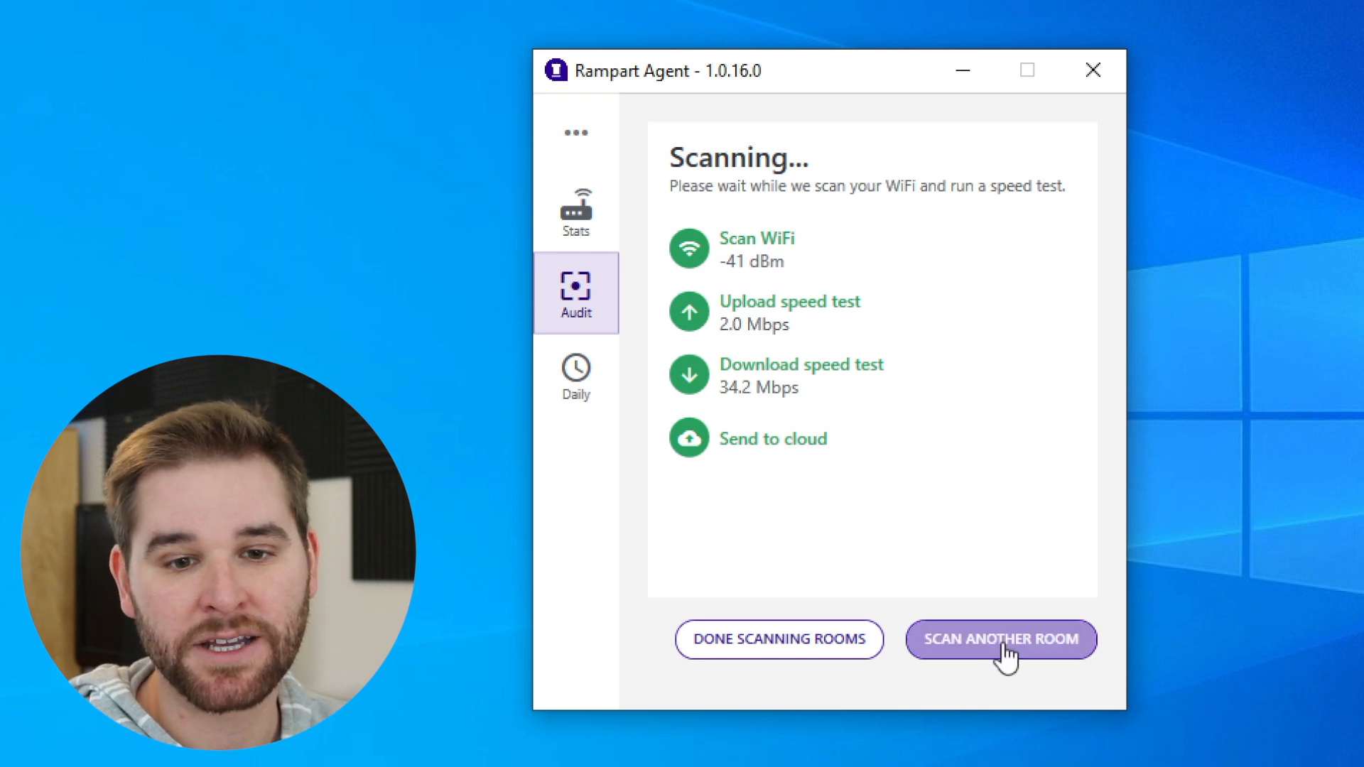
# Scan the Playroom as a second room, measuring -39 dBm, 1.9 Mbps upload and 25.8 Mbps download.
pyautogui.click(1000, 640)
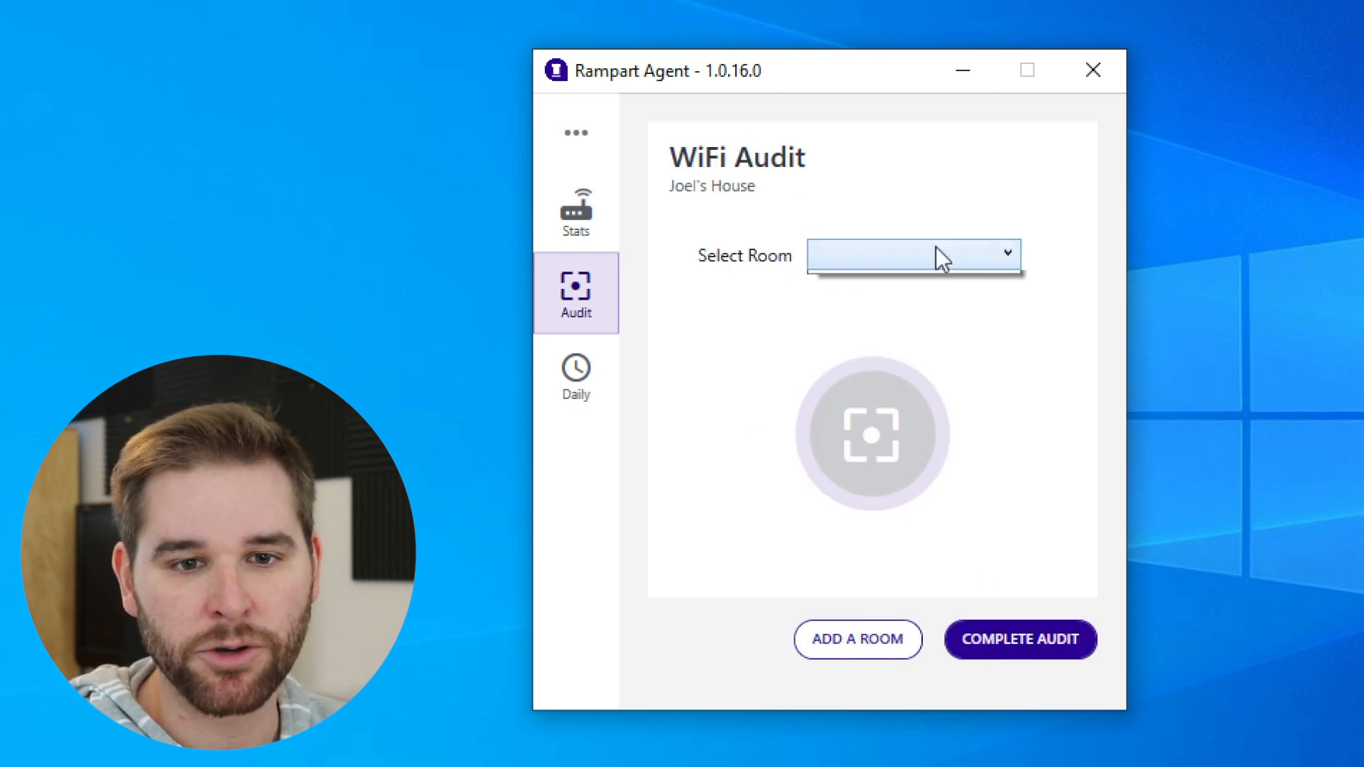
pyautogui.click(914, 255)
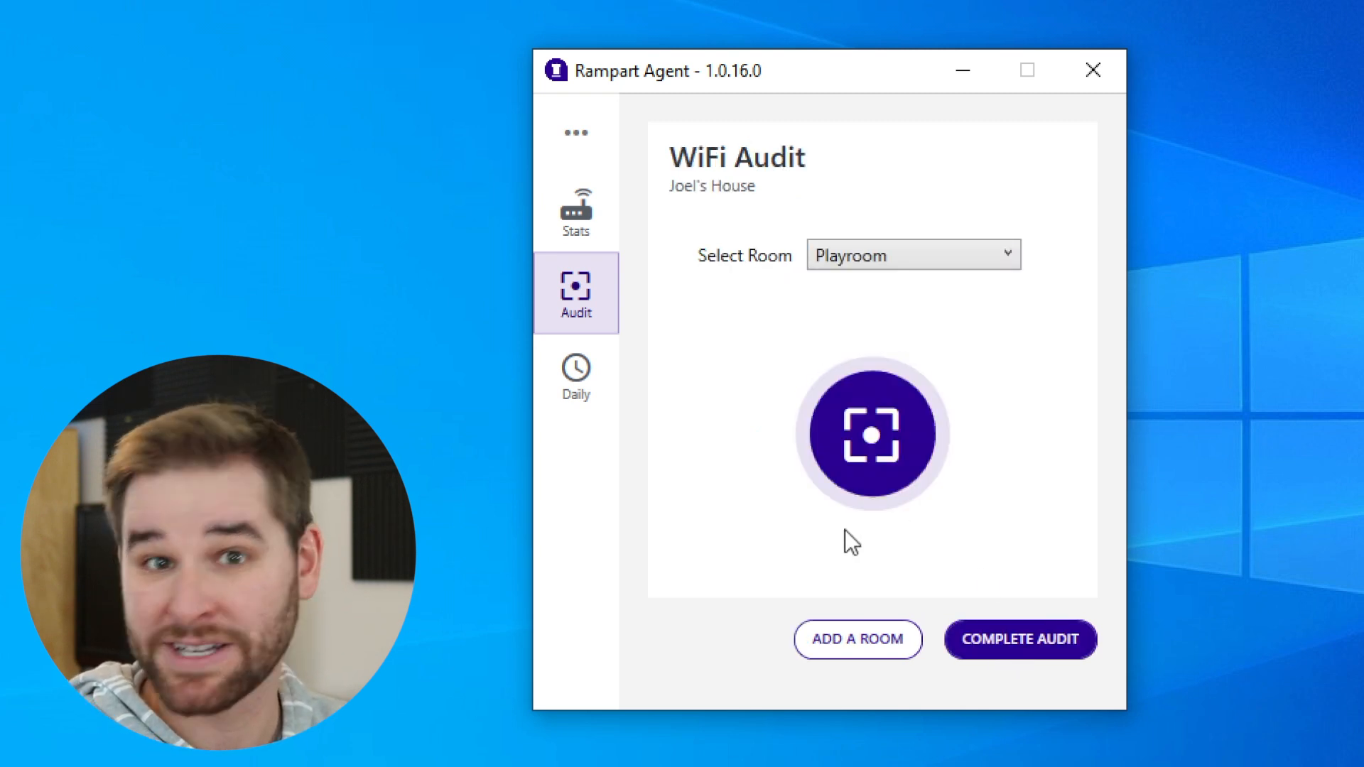
pyautogui.click(872, 433)
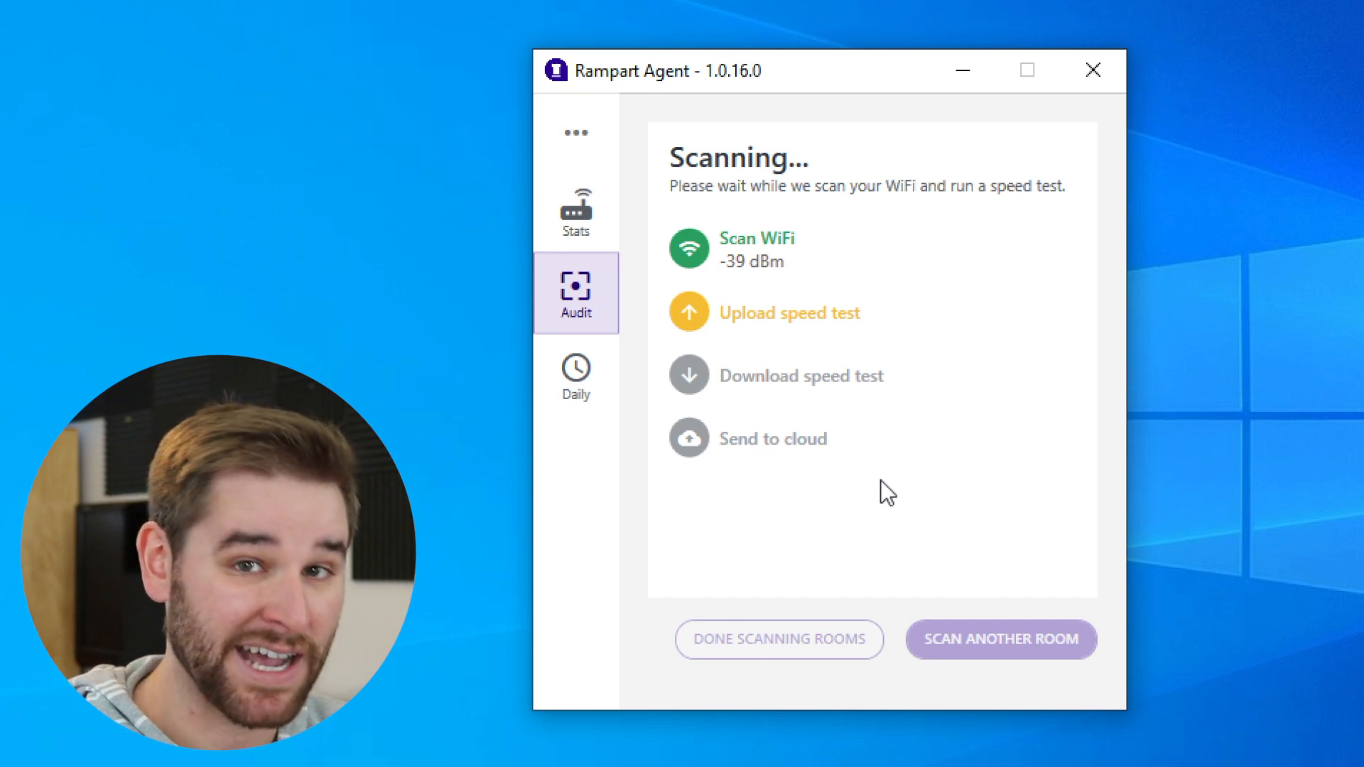
pyautogui.moveTo(856, 453)
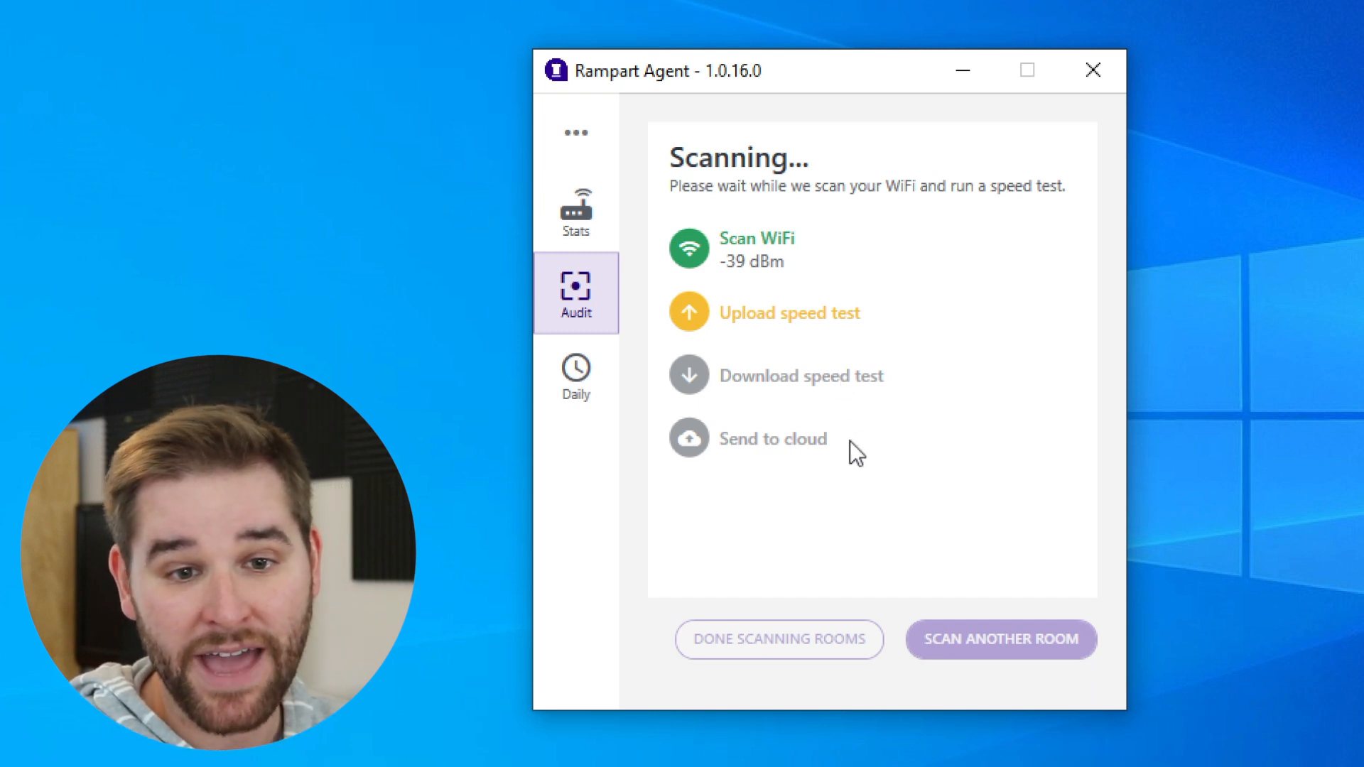
pyautogui.moveTo(913, 487)
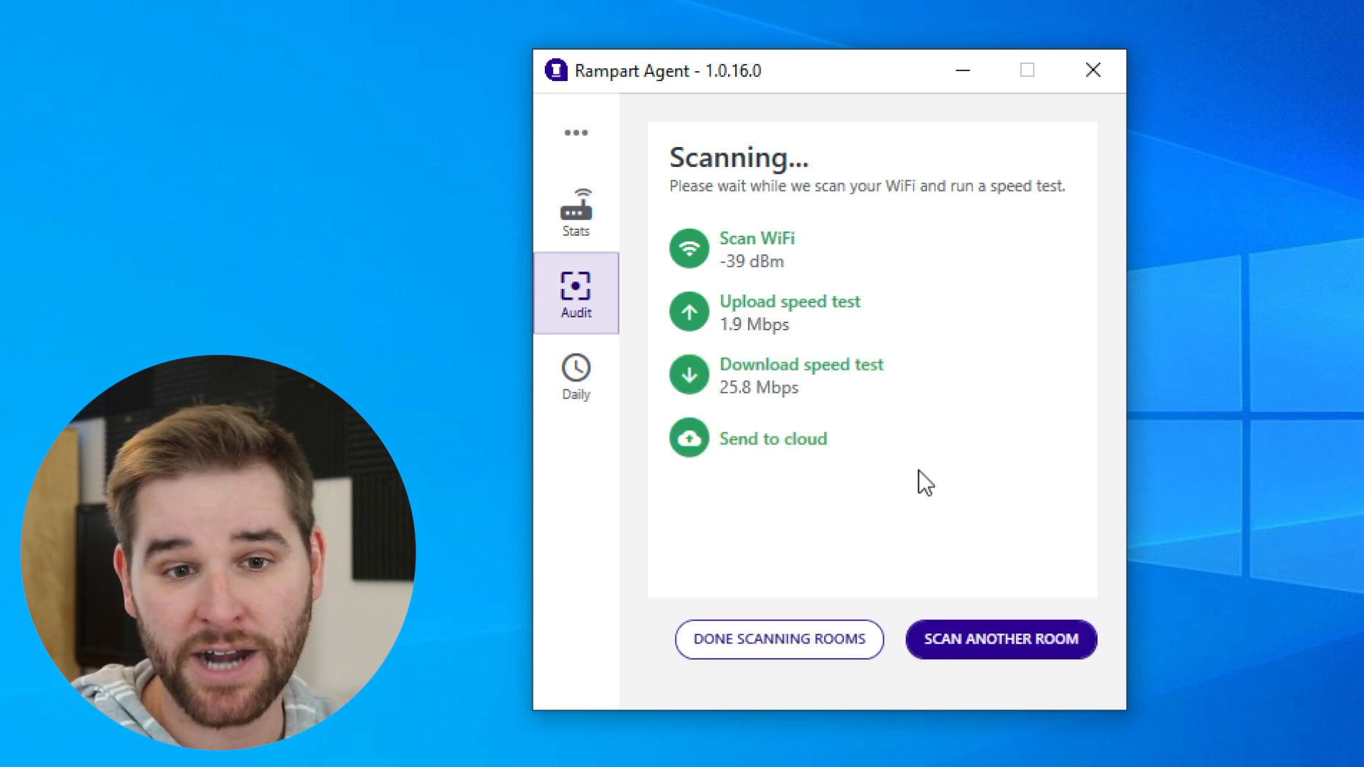
pyautogui.moveTo(957, 546)
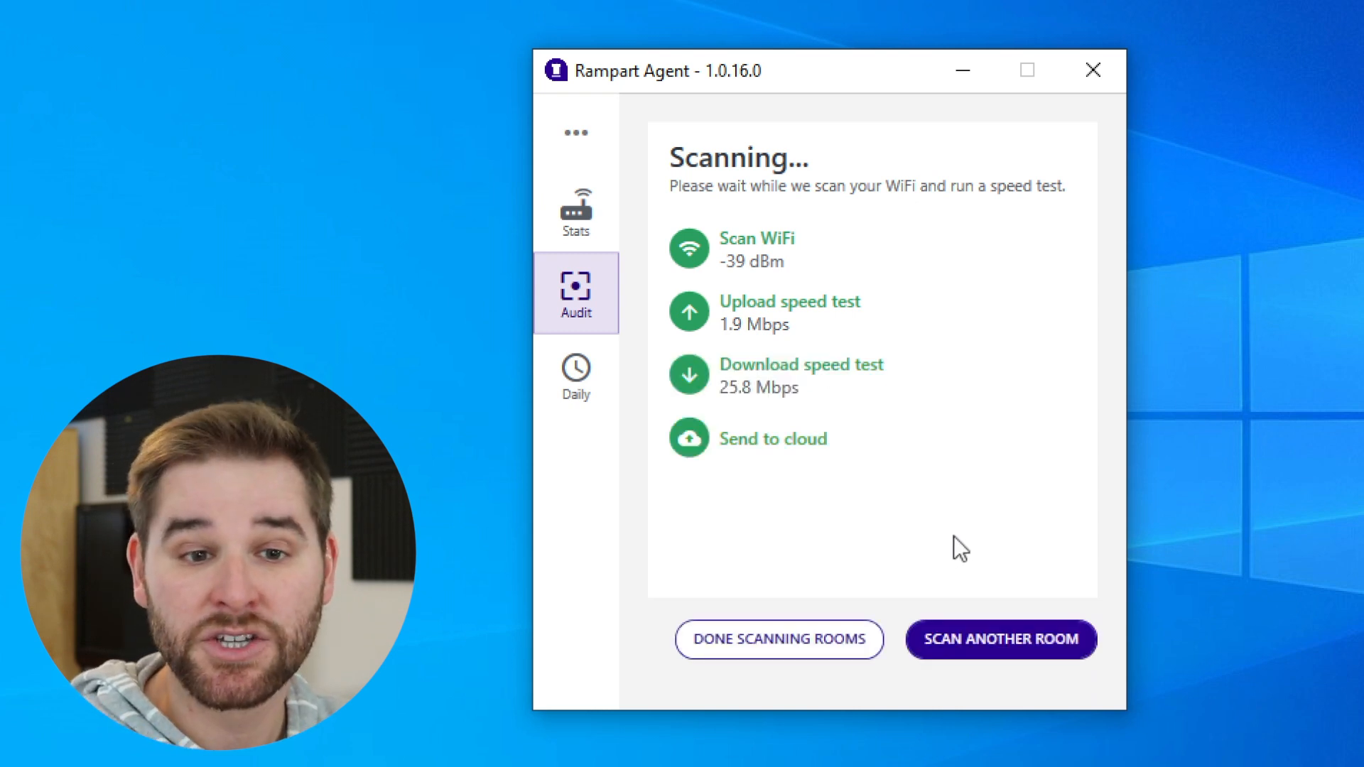
pyautogui.moveTo(914, 547)
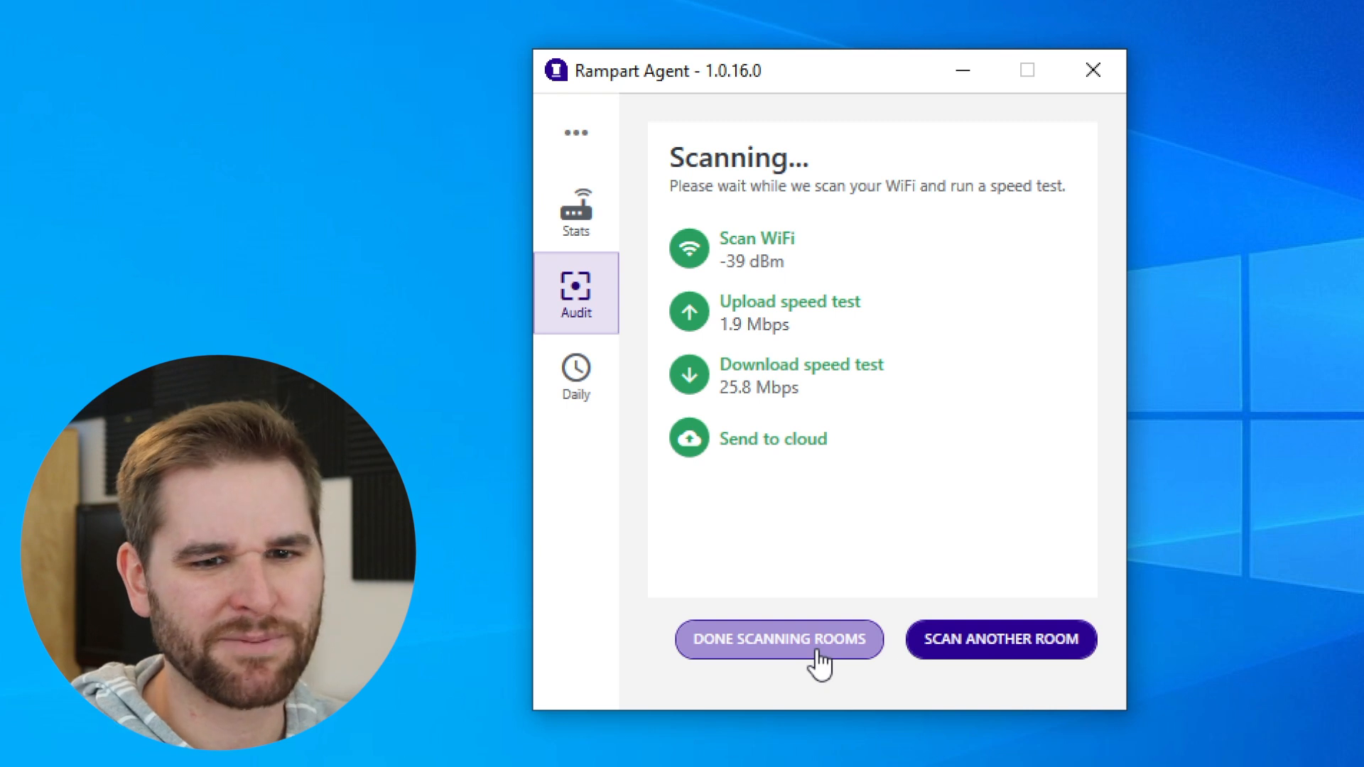
pyautogui.click(779, 639)
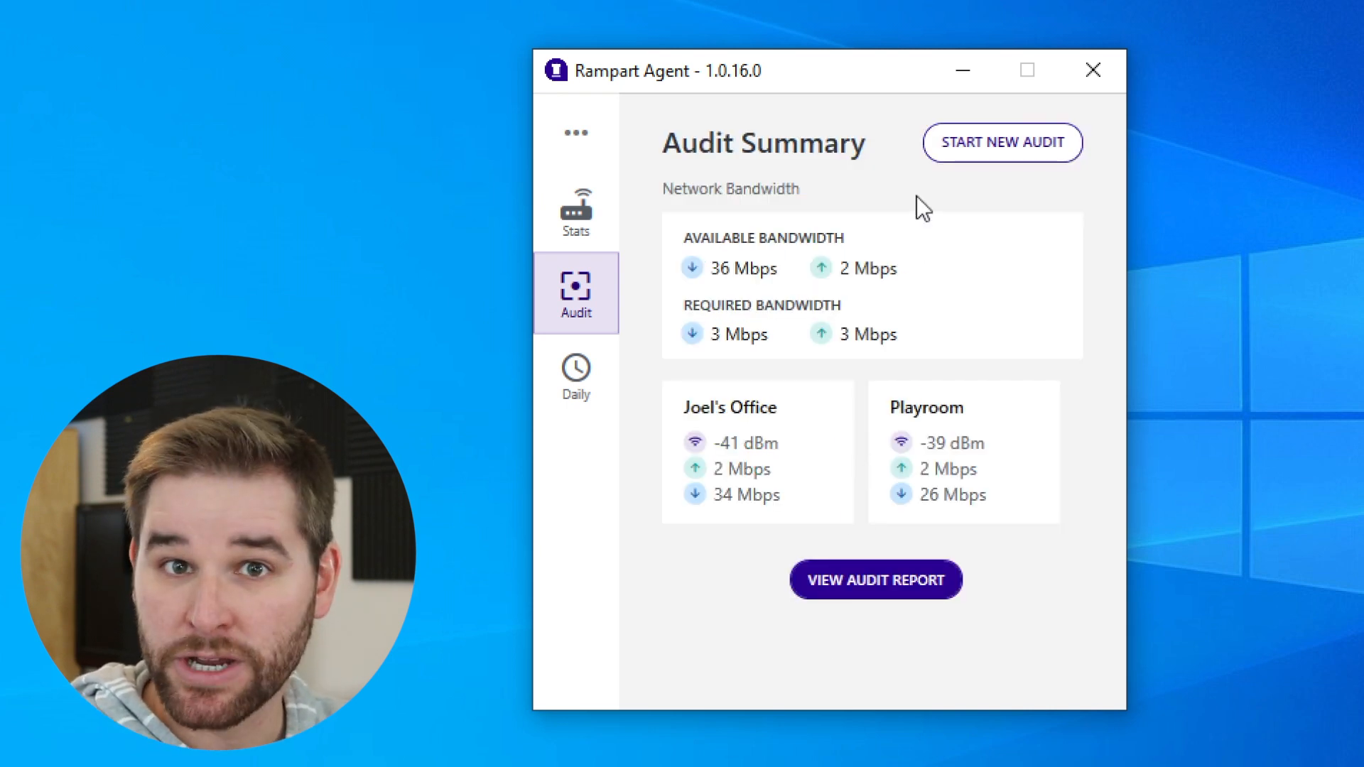
pyautogui.moveTo(750, 264)
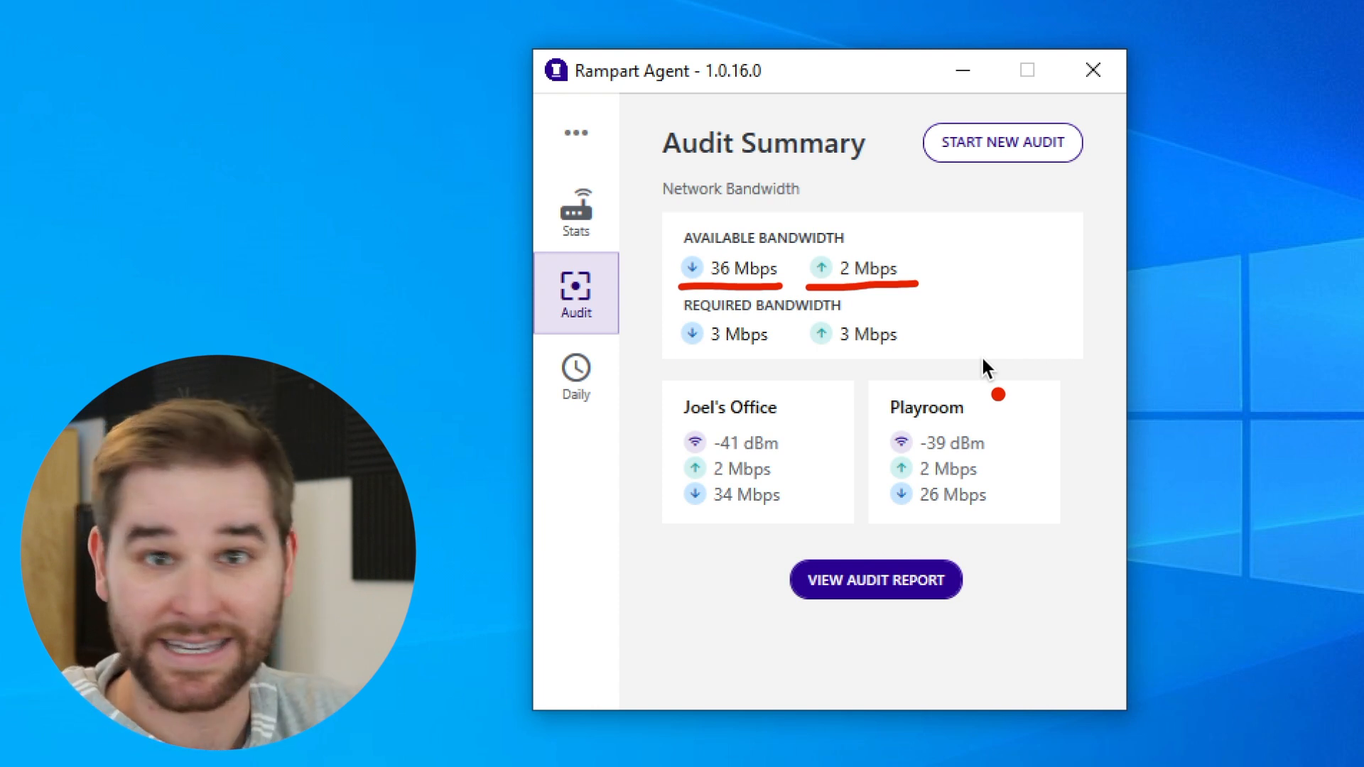
pyautogui.moveTo(778, 355)
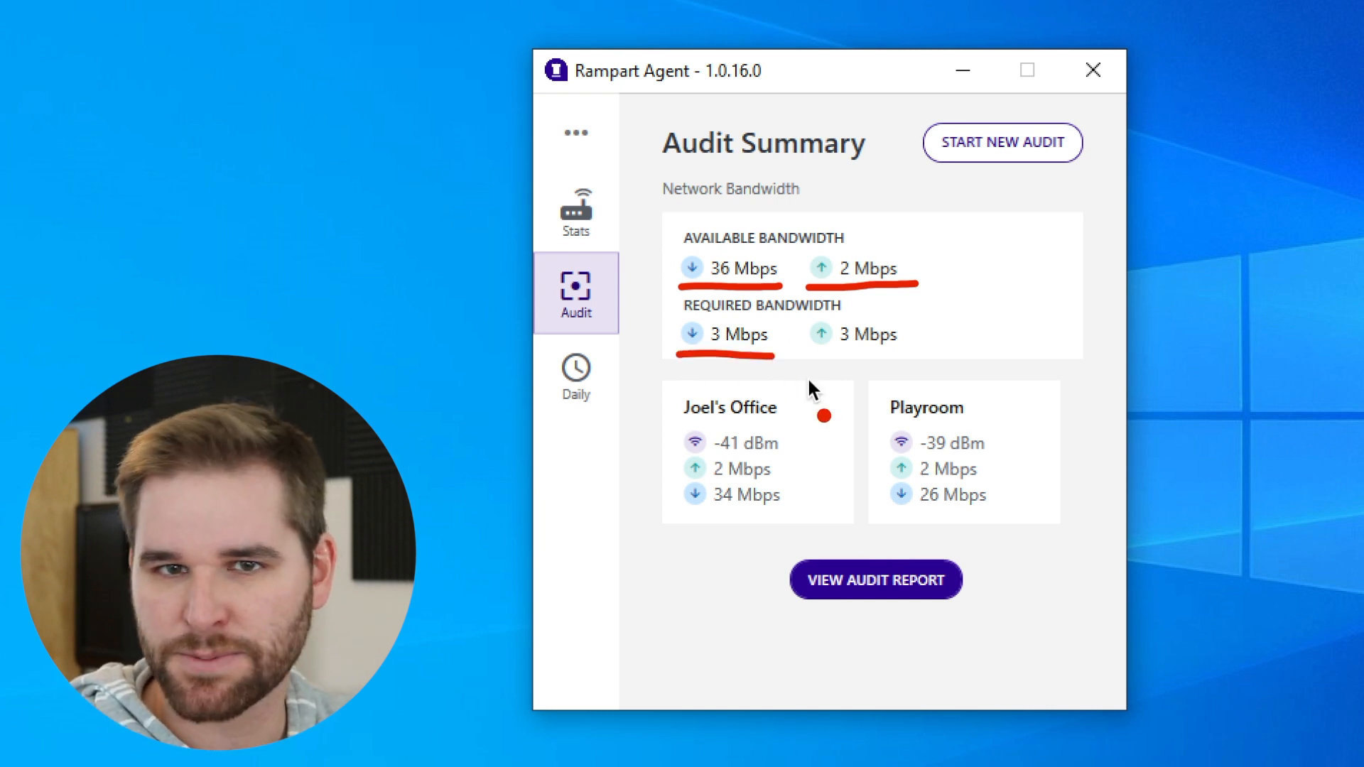
pyautogui.moveTo(984, 426)
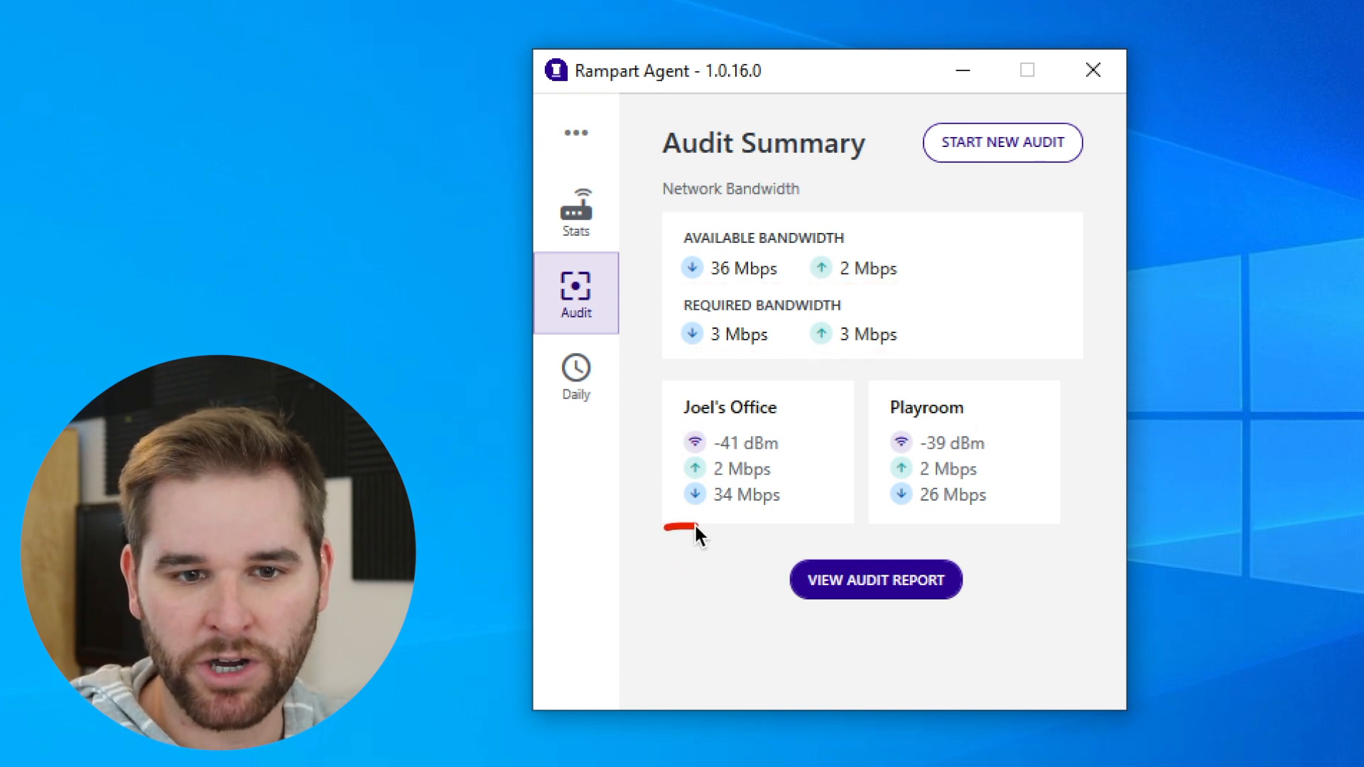
pyautogui.moveTo(673, 533); pyautogui.dragTo(1058, 526)
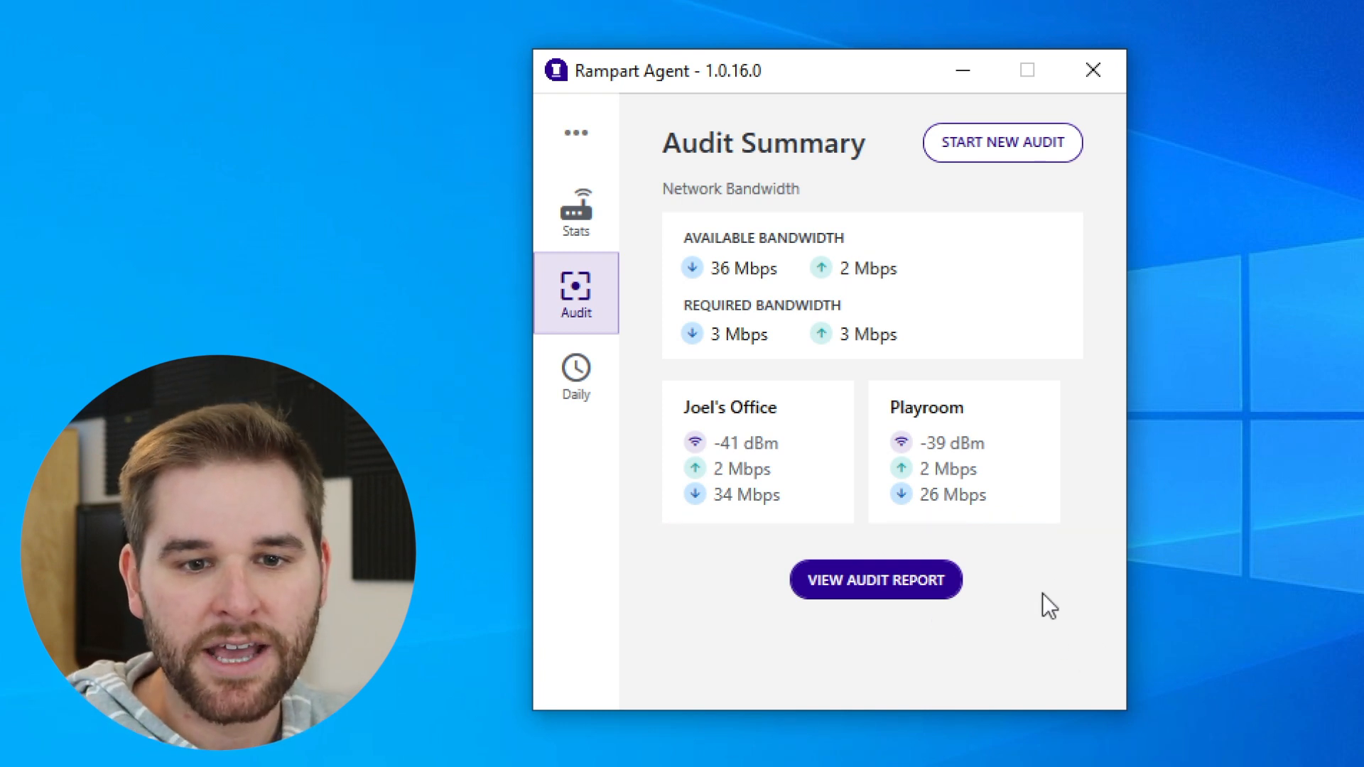
pyautogui.moveTo(896, 669)
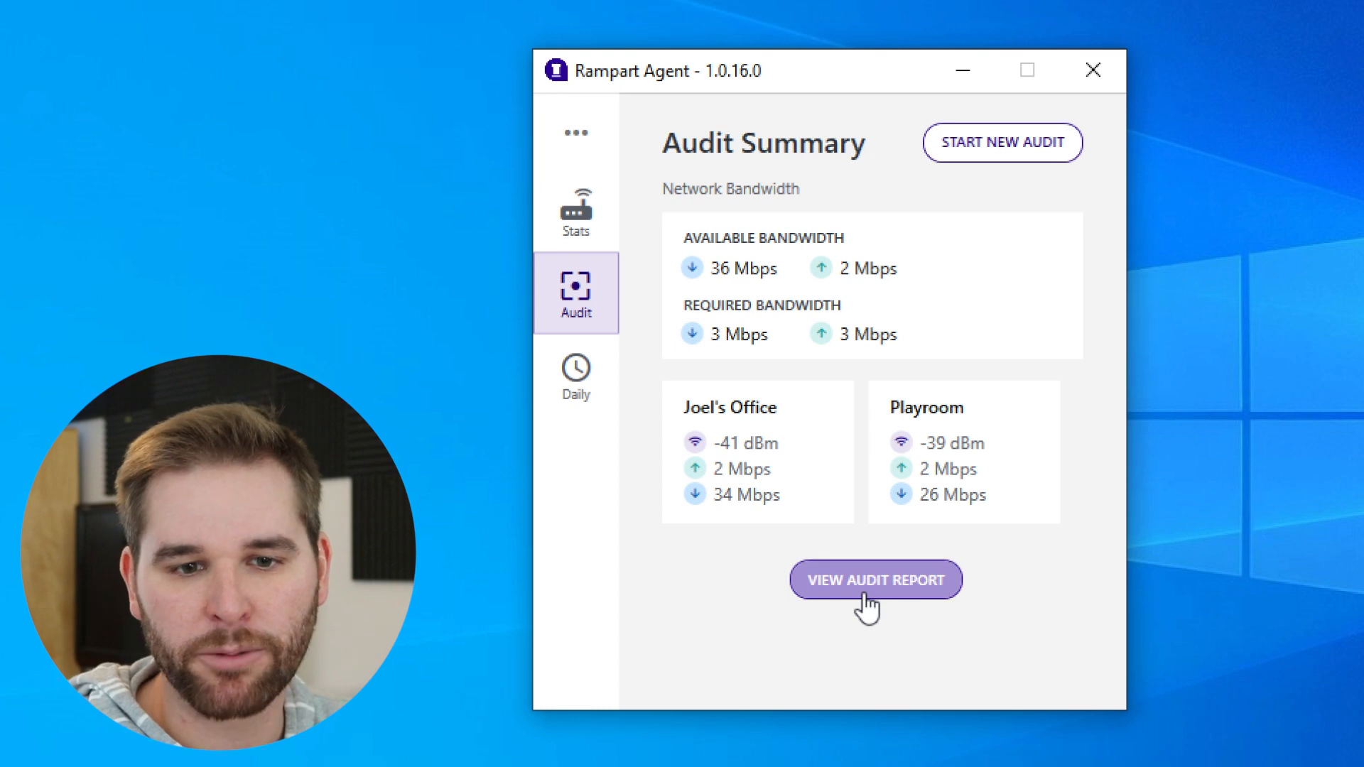
# In the web audit report, assign device DMPTWME6HLF9 to Joel's Office via Manage Rooms.
pyautogui.click(875, 580)
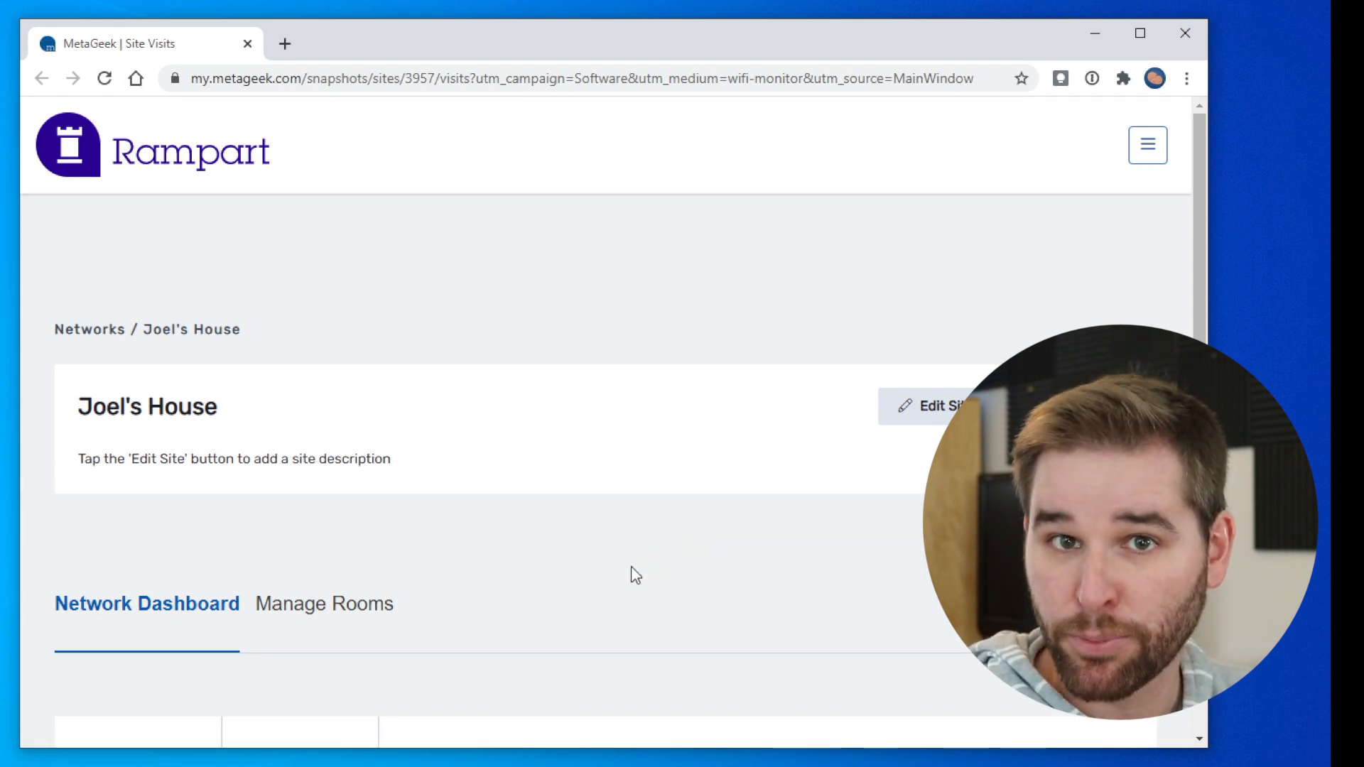
pyautogui.scroll(-3)
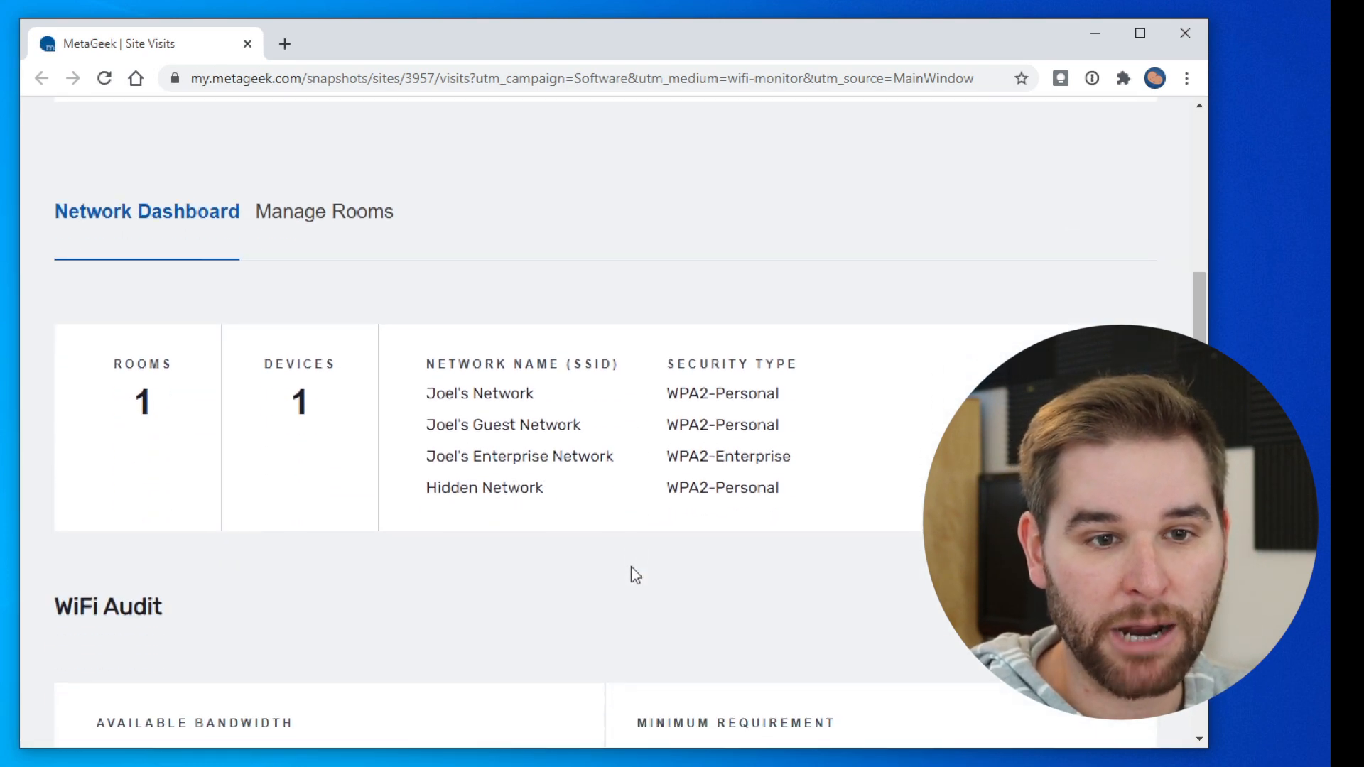
pyautogui.click(323, 212)
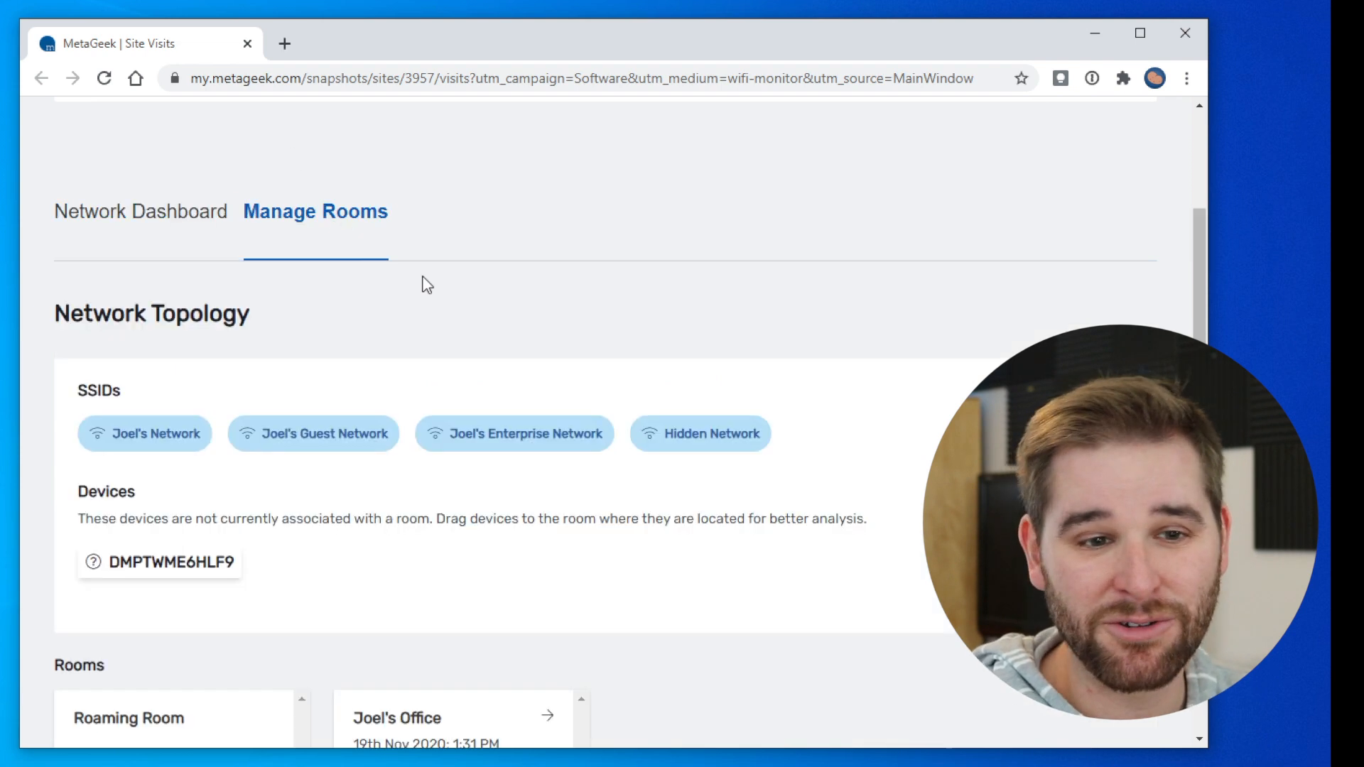
pyautogui.scroll(-3)
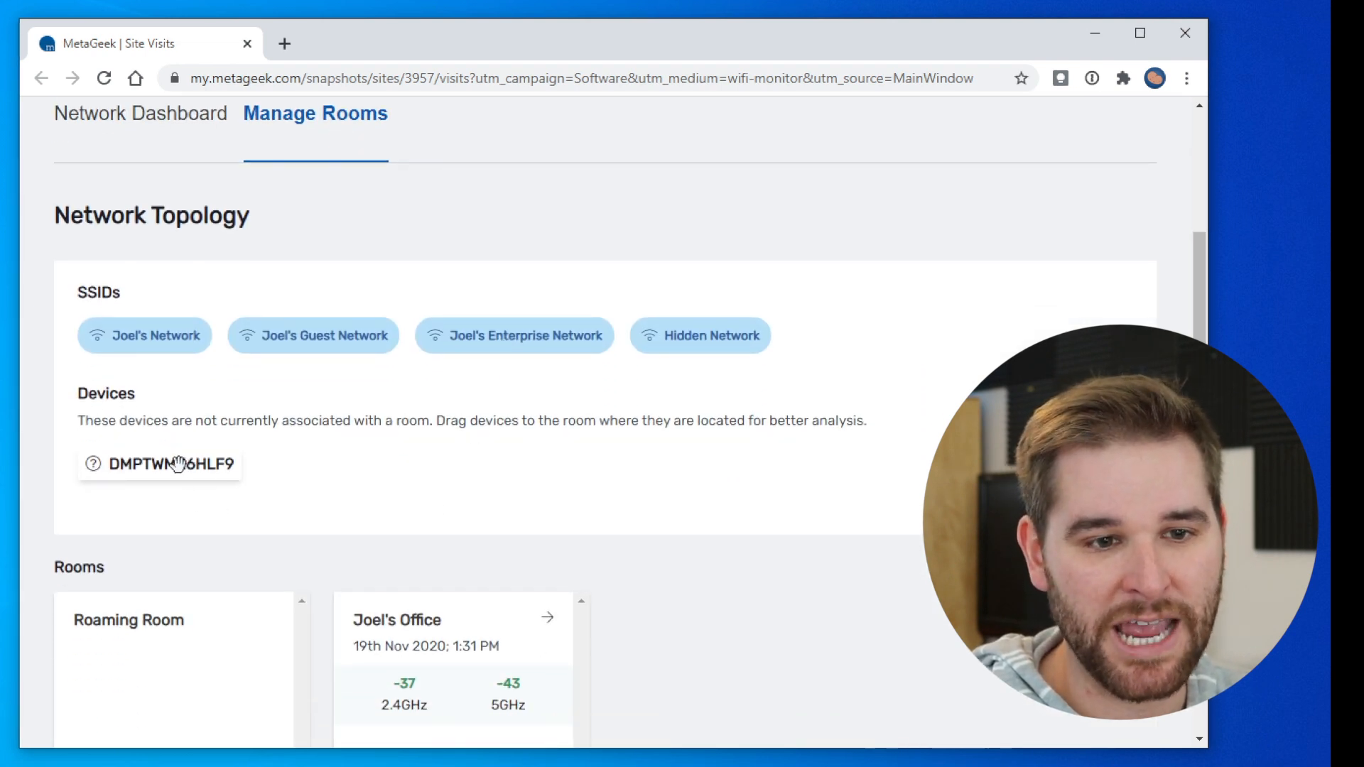
pyautogui.moveTo(159, 463); pyautogui.dragTo(425, 701)
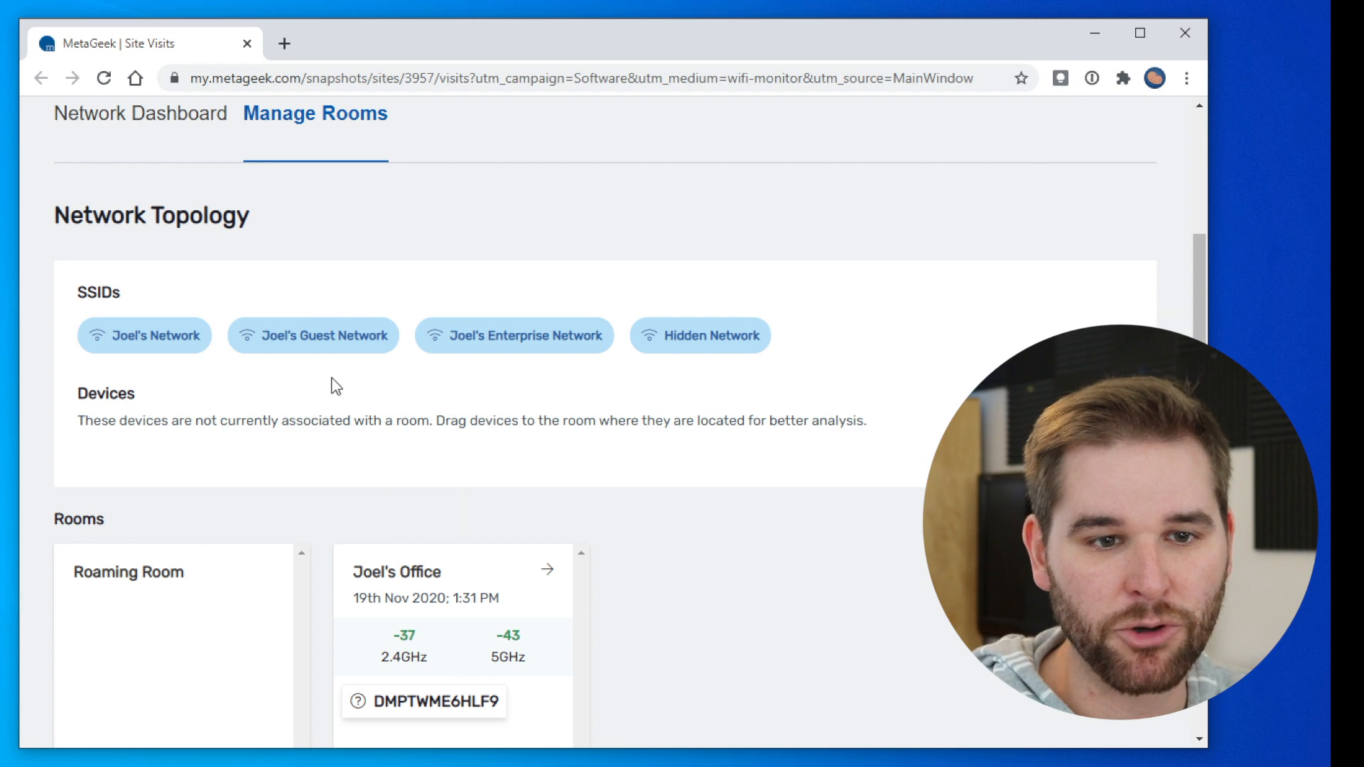
# Return to the Network Dashboard and review the WiFi Audit's limited ISP data plan warning.
pyautogui.click(138, 114)
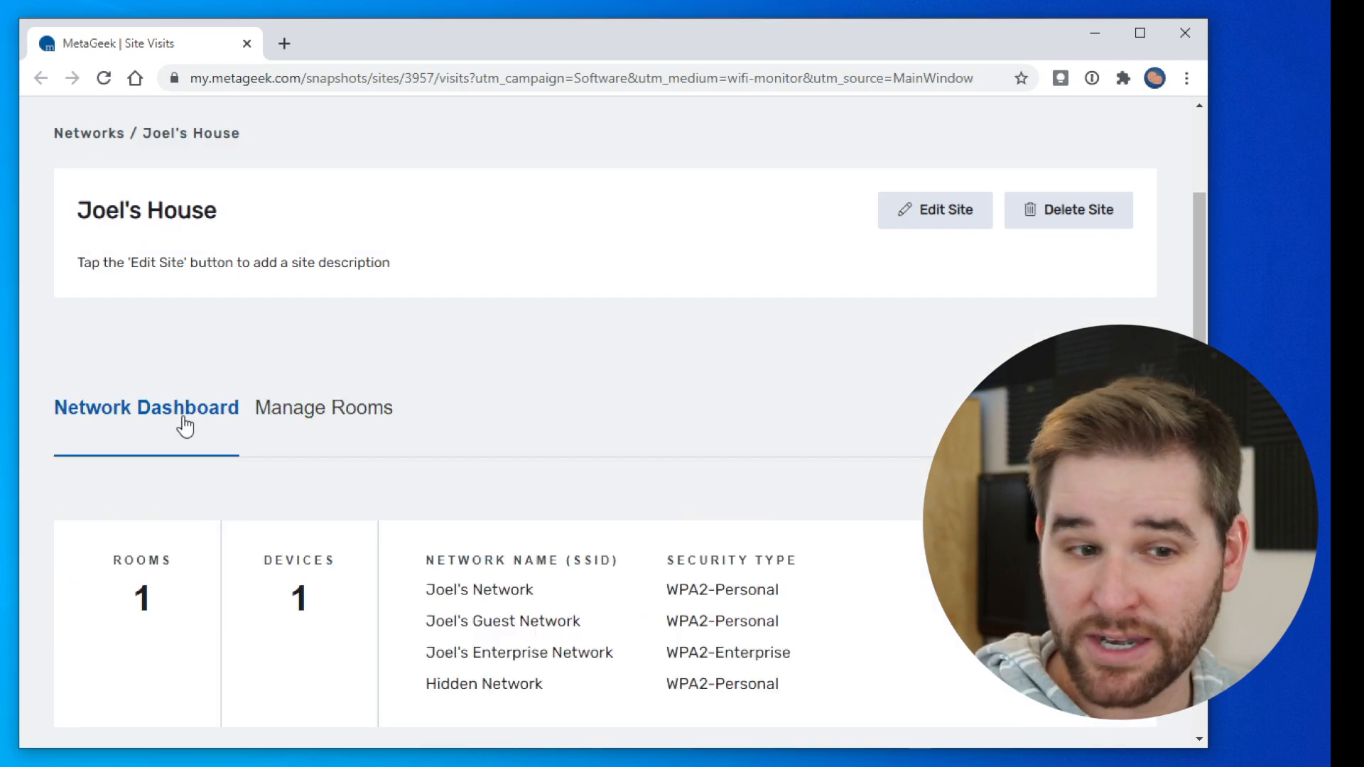
pyautogui.scroll(-3)
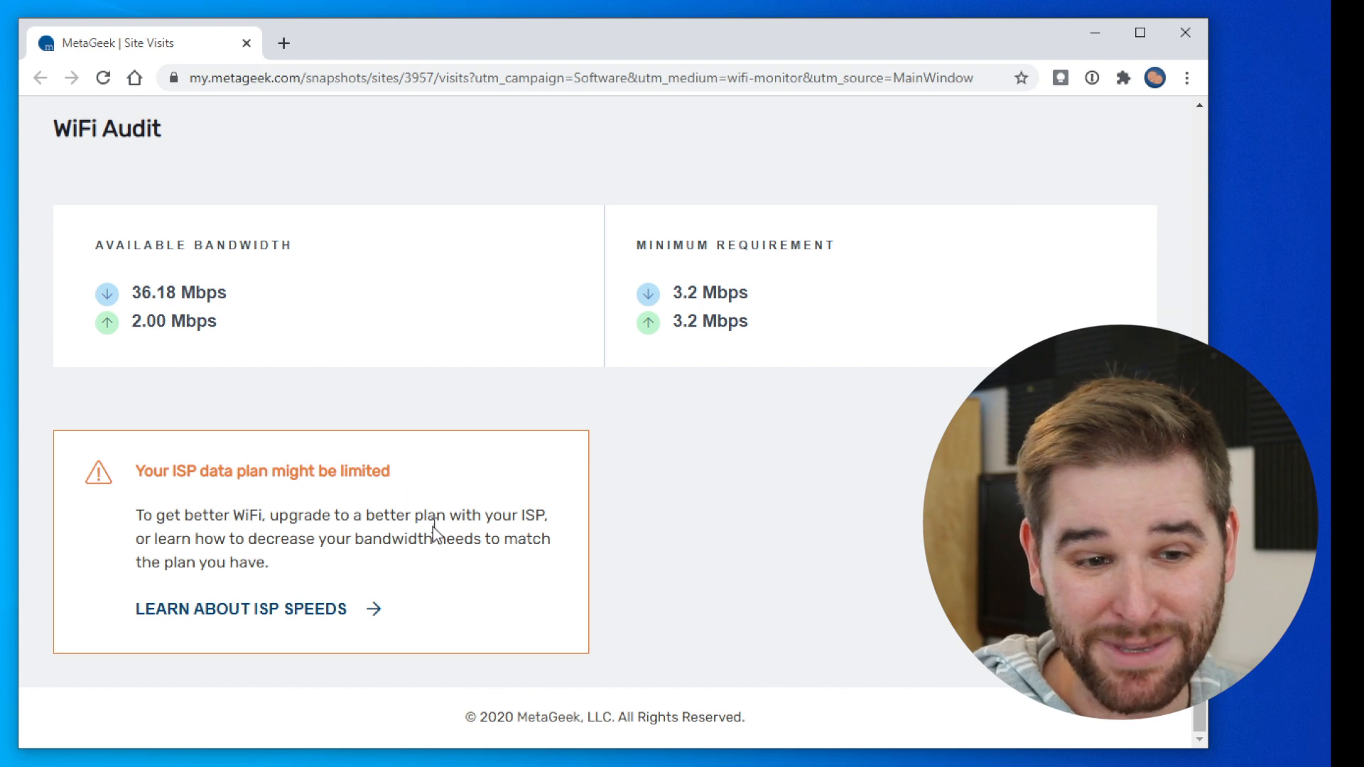
pyautogui.moveTo(273, 619)
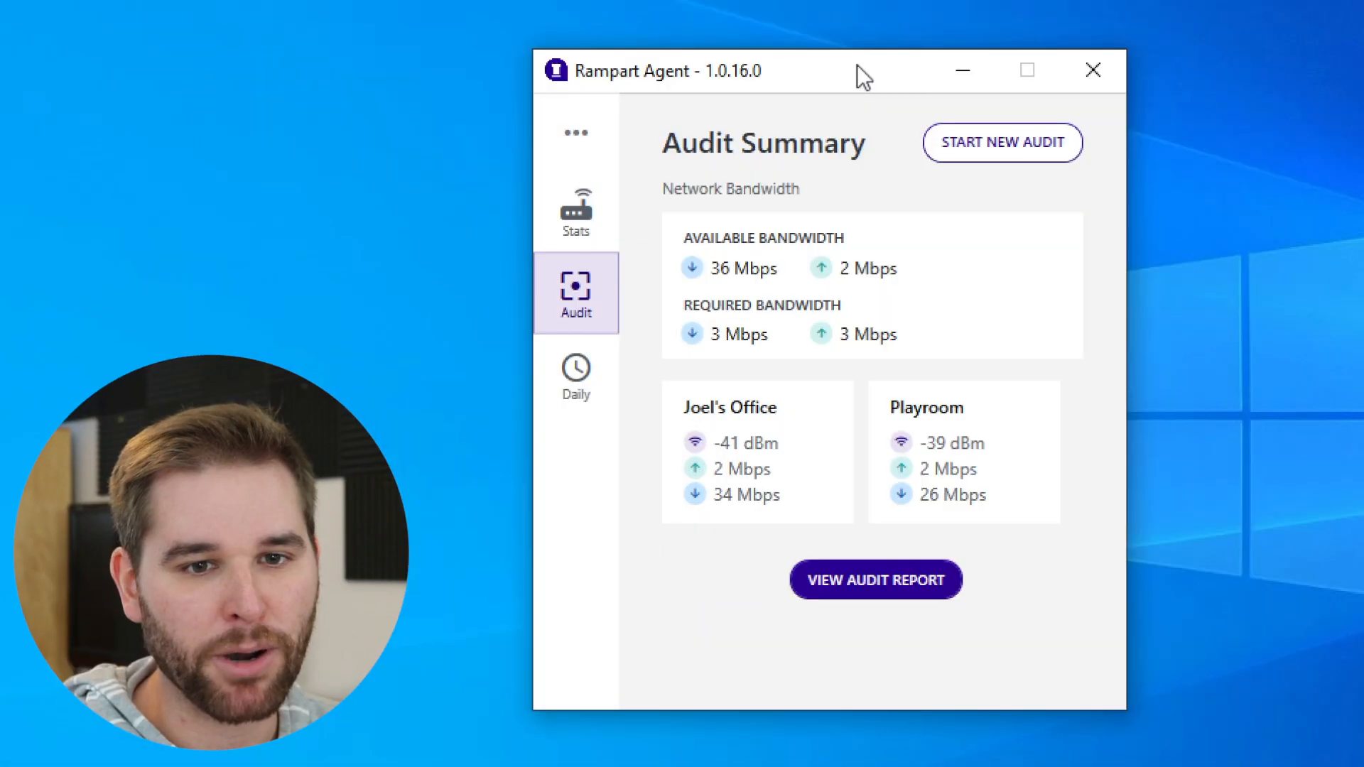
pyautogui.moveTo(575, 295)
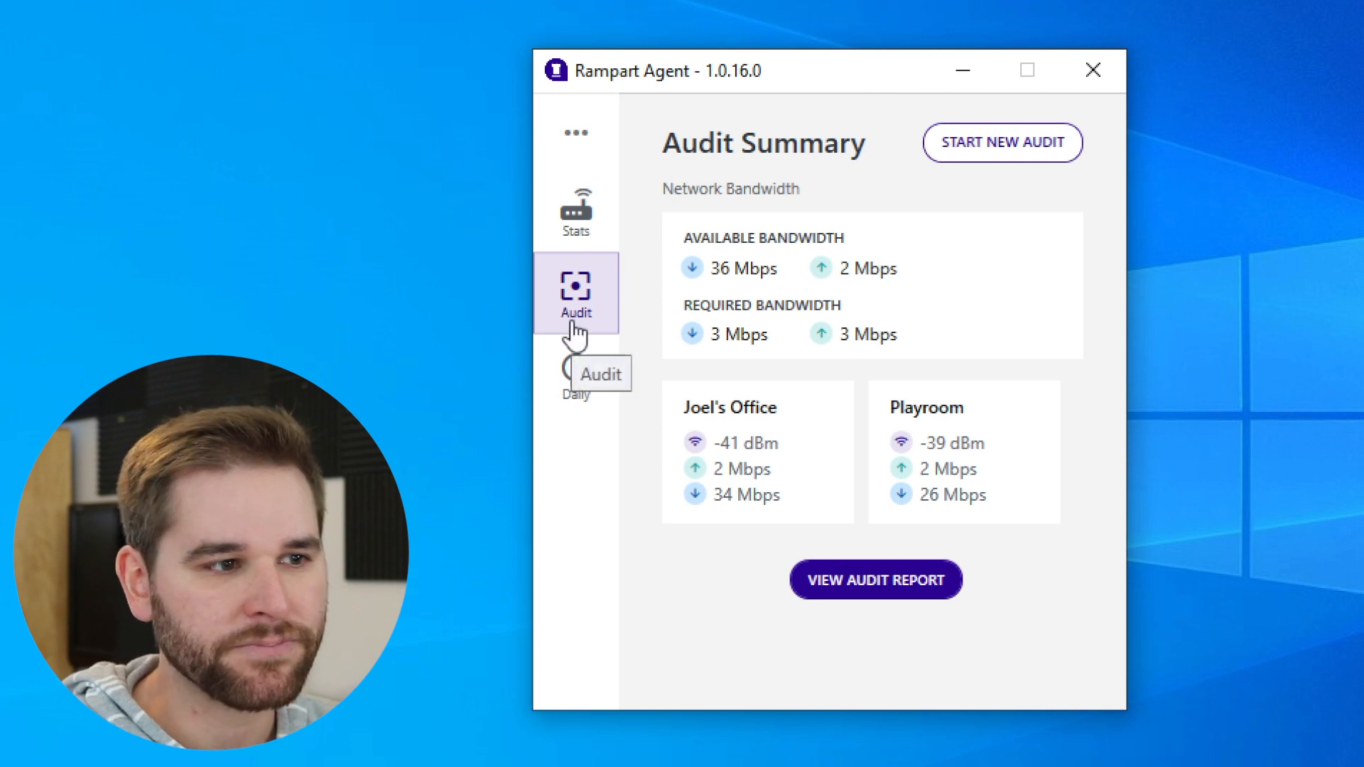
pyautogui.moveTo(575, 373)
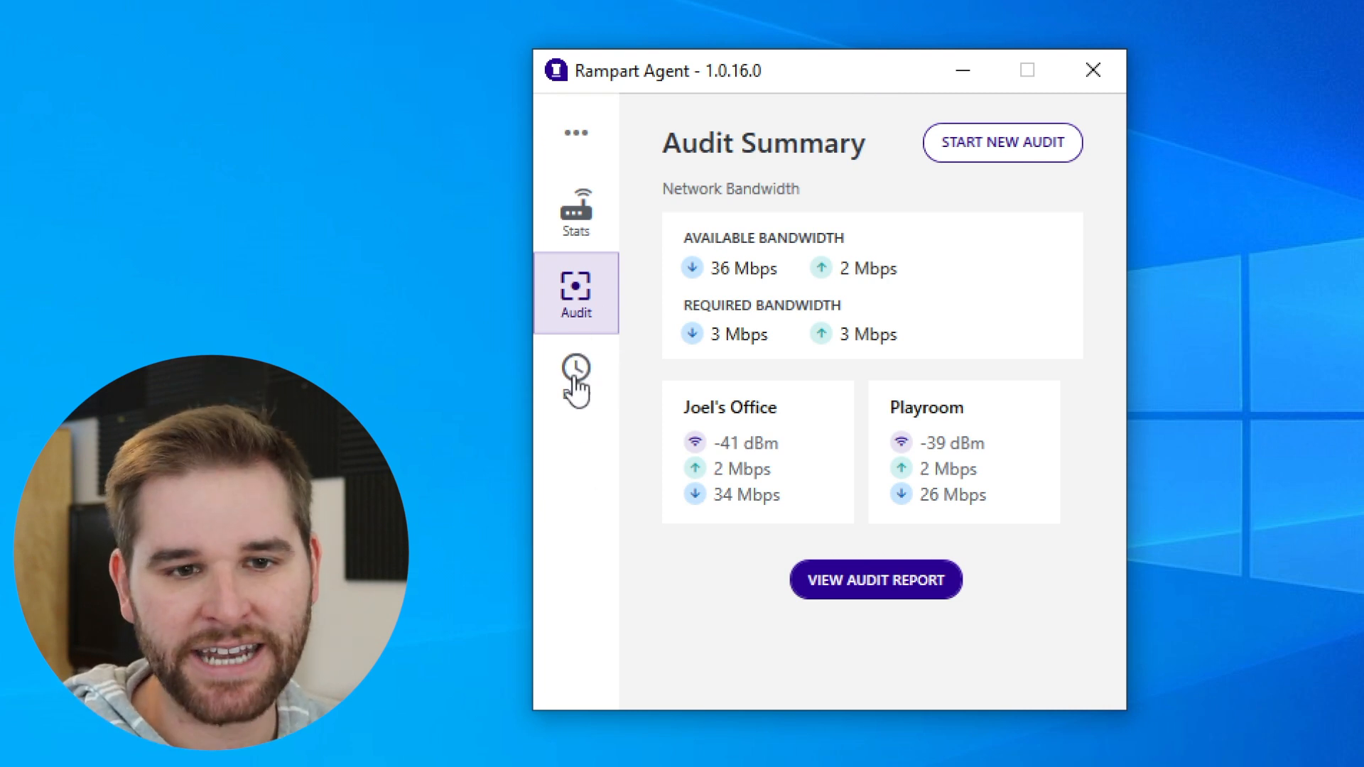
# Go to the Daily Network Check page from the sidebar.
pyautogui.click(576, 365)
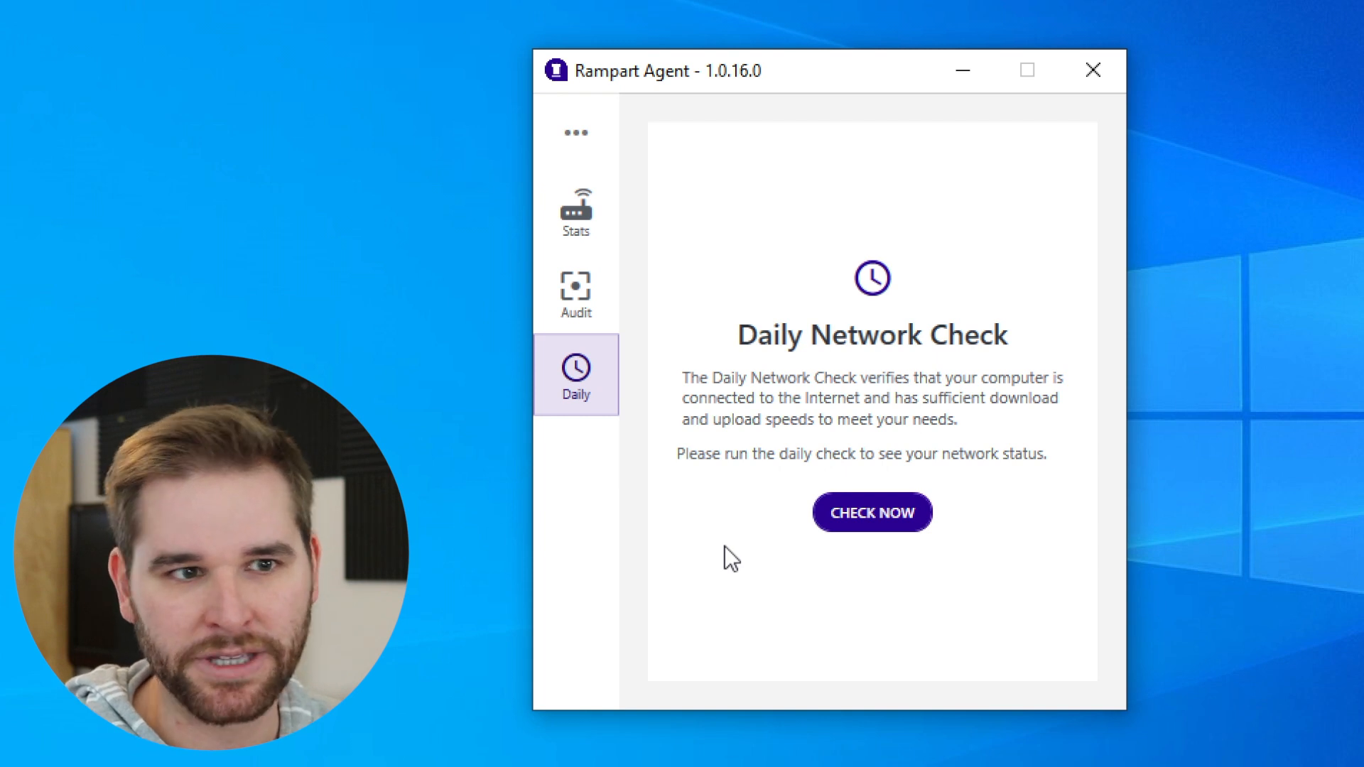
pyautogui.moveTo(884, 556)
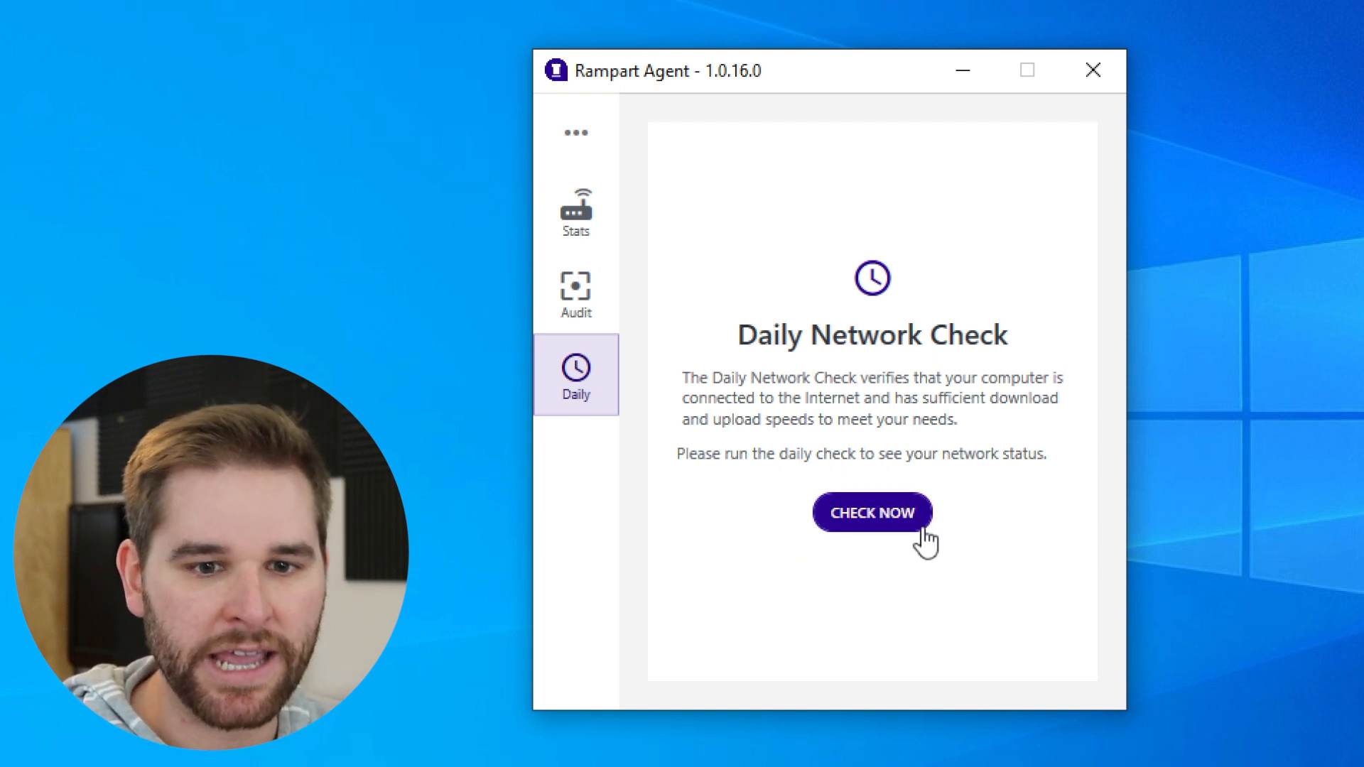
pyautogui.moveTo(928, 572)
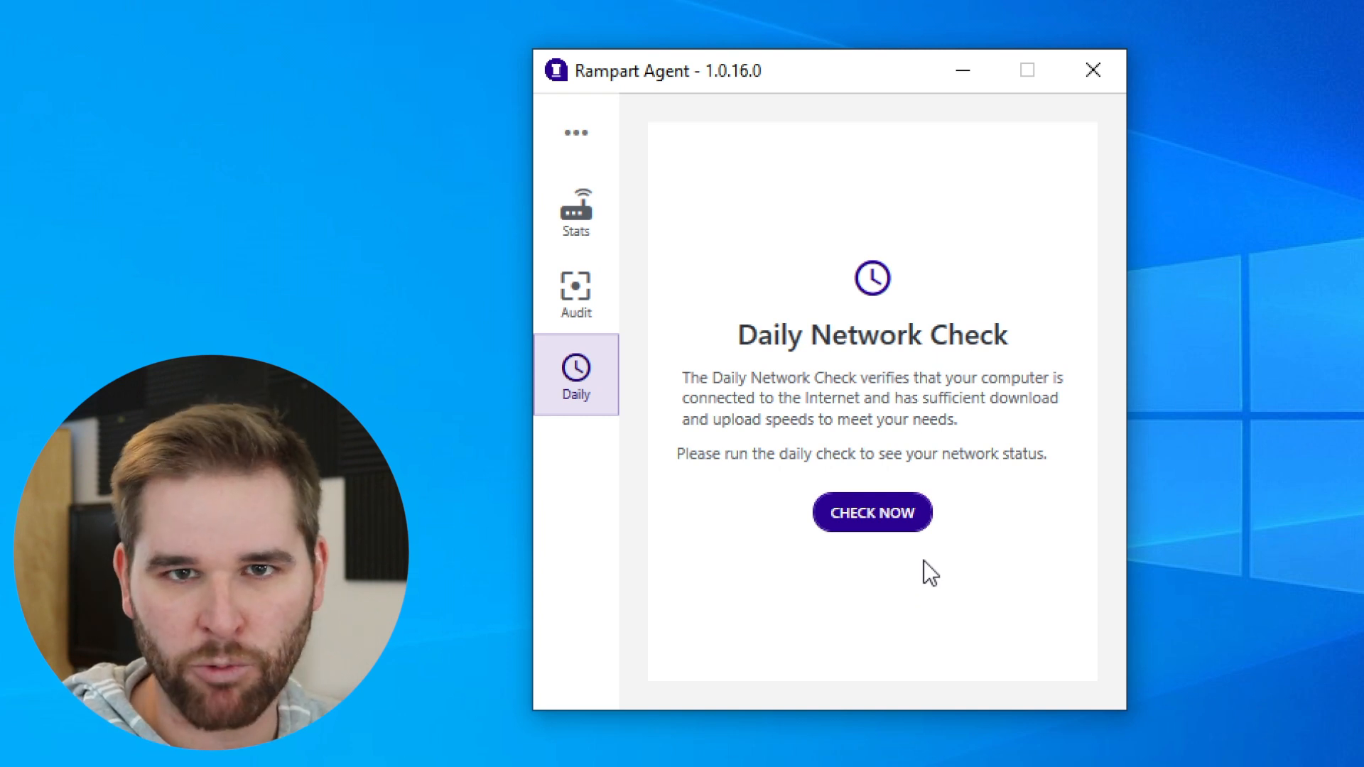
pyautogui.moveTo(897, 557)
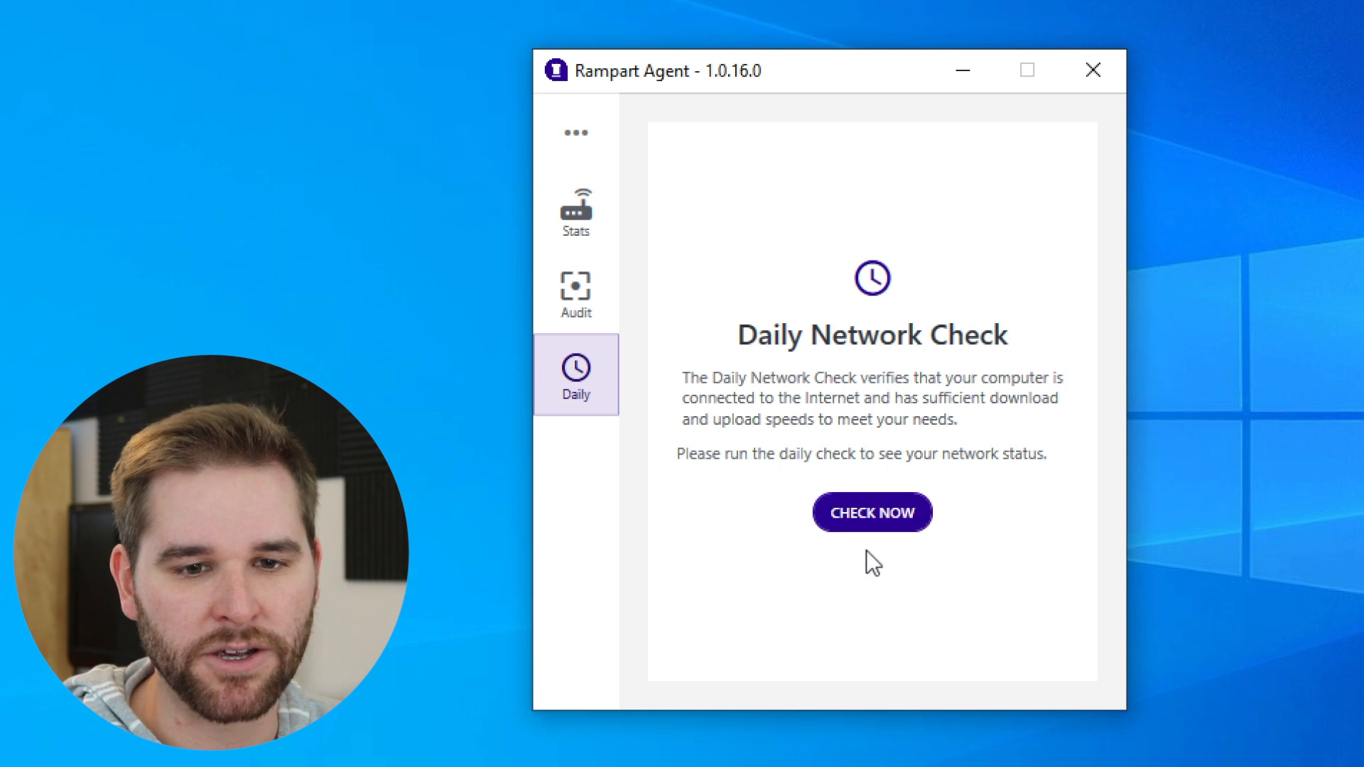
# Run the daily check (2.0 Mbps upload flagged, 29.0 Mbps download passes), then show the Stats page.
pyautogui.click(871, 511)
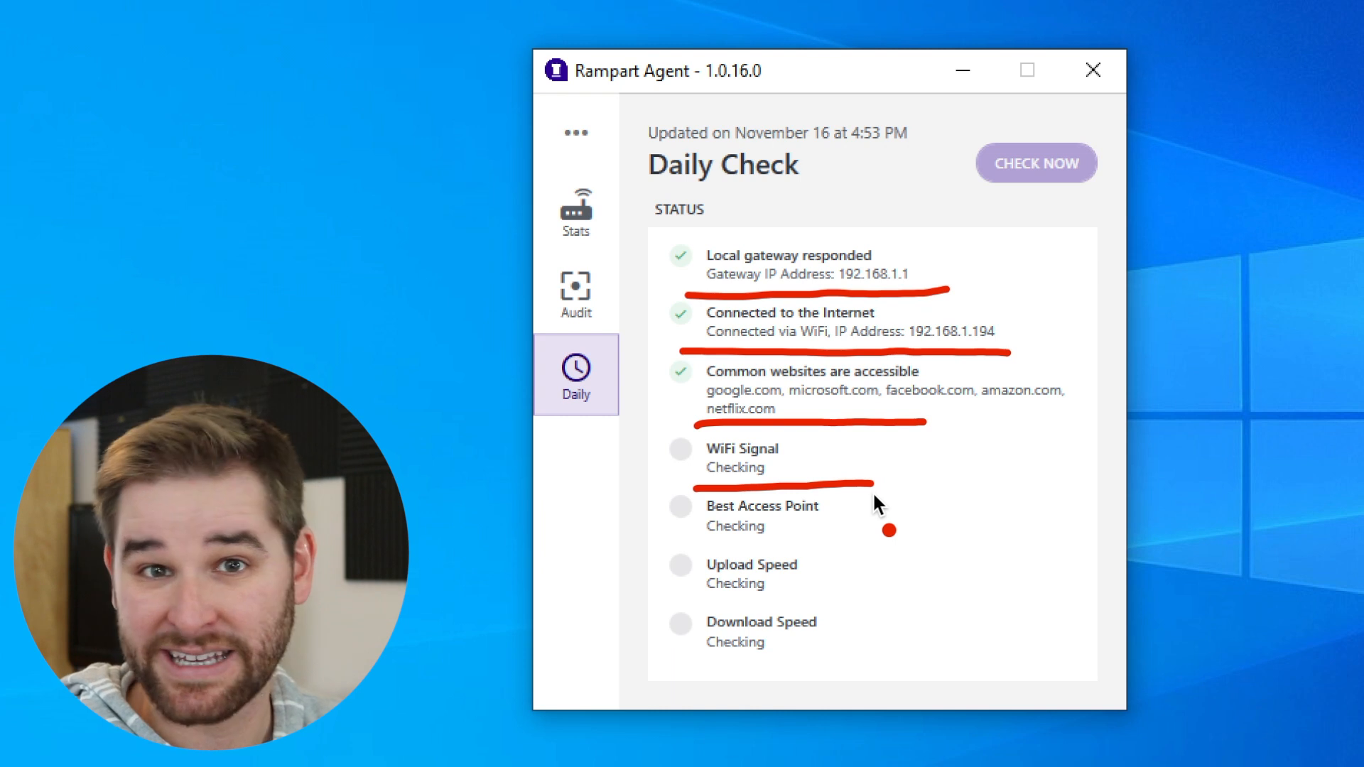
pyautogui.moveTo(713, 562)
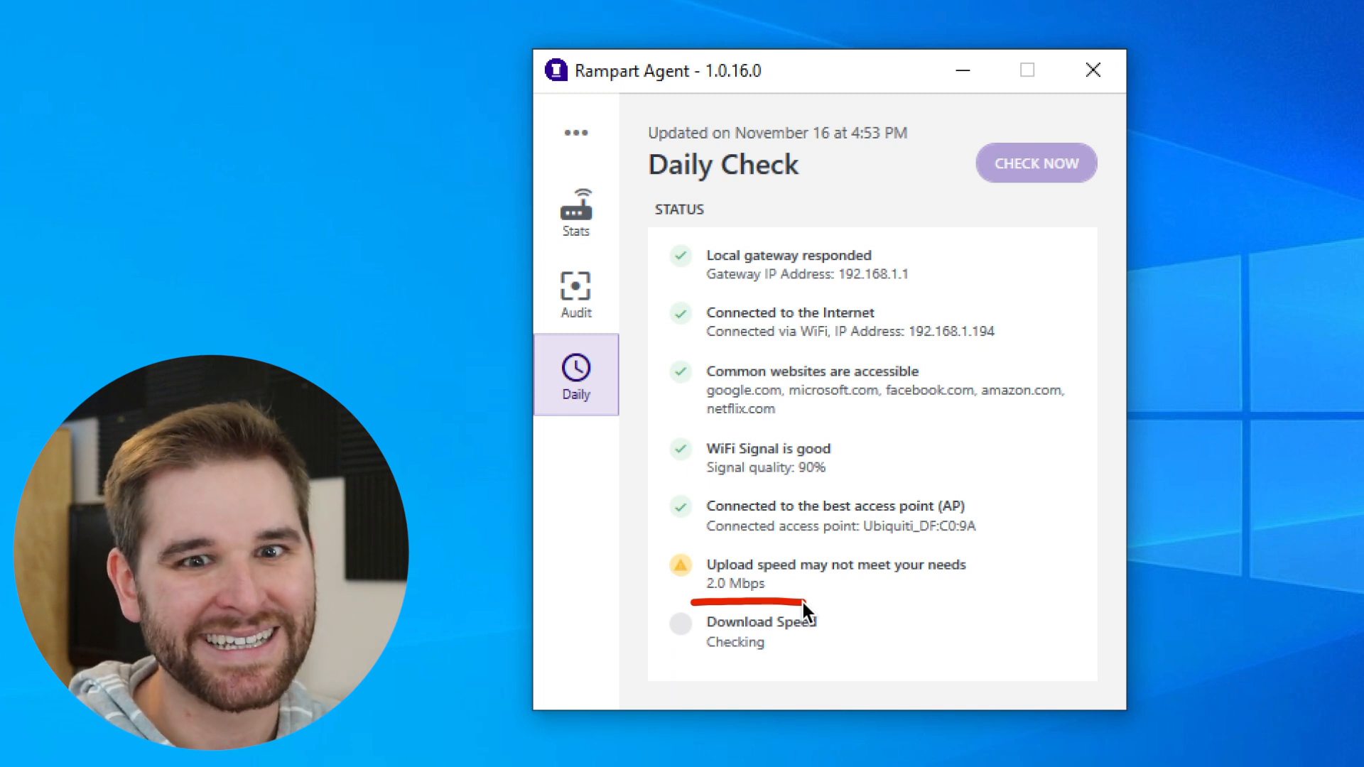
pyautogui.click(1036, 162)
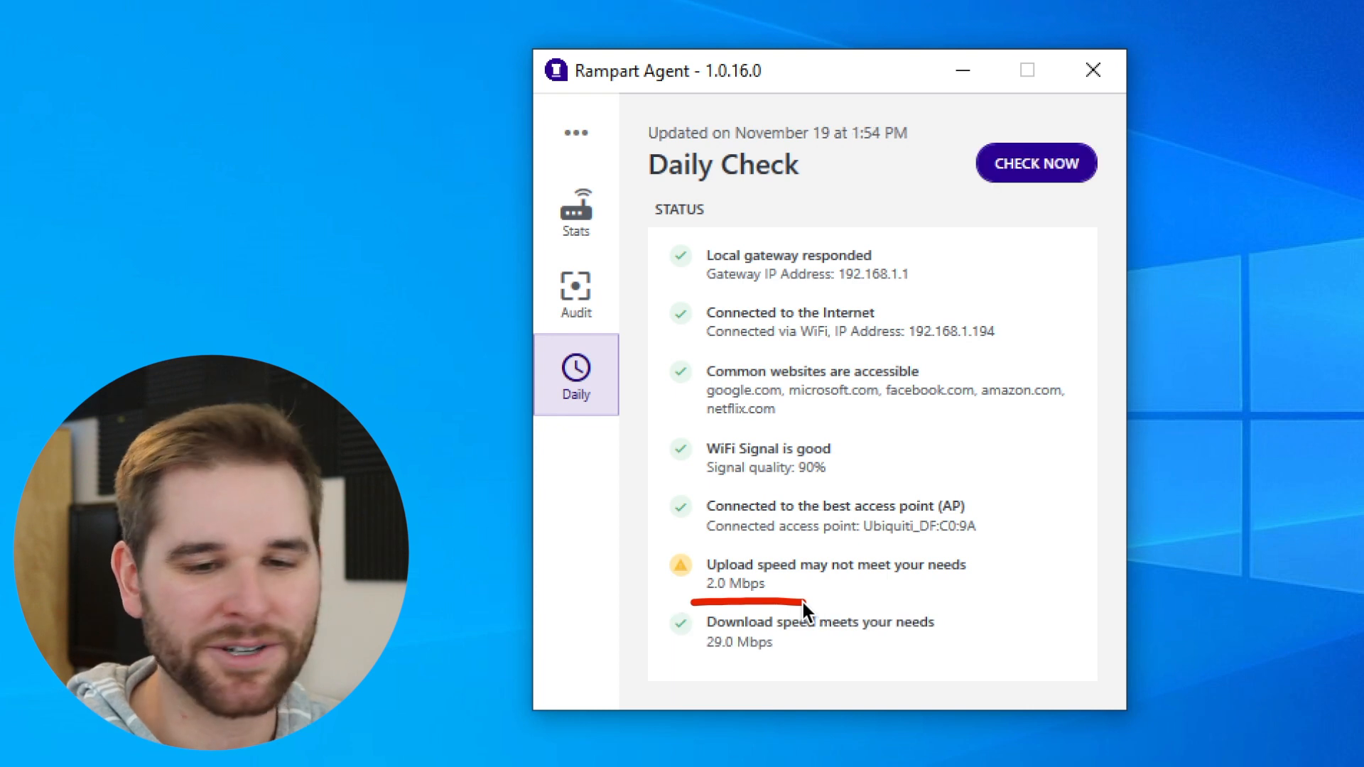
pyautogui.moveTo(720, 685)
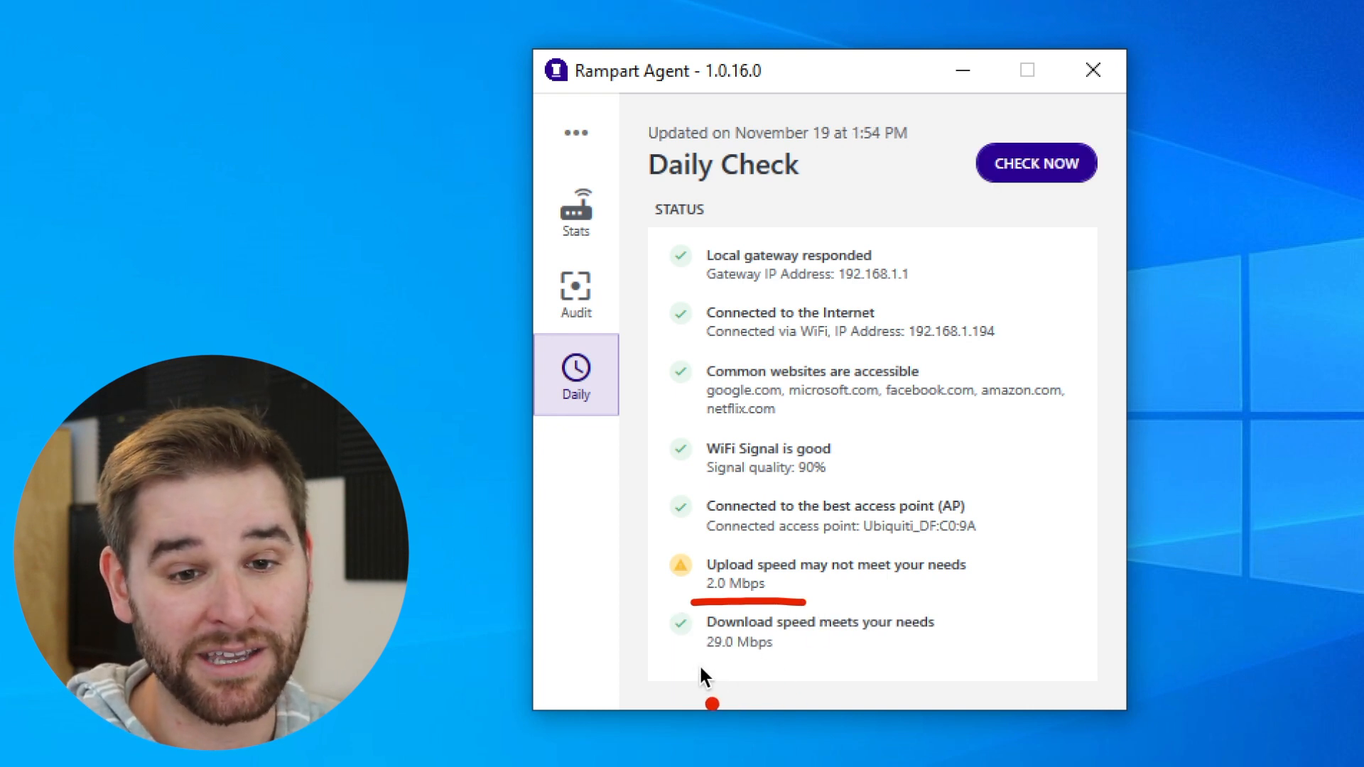
pyautogui.moveTo(739, 660)
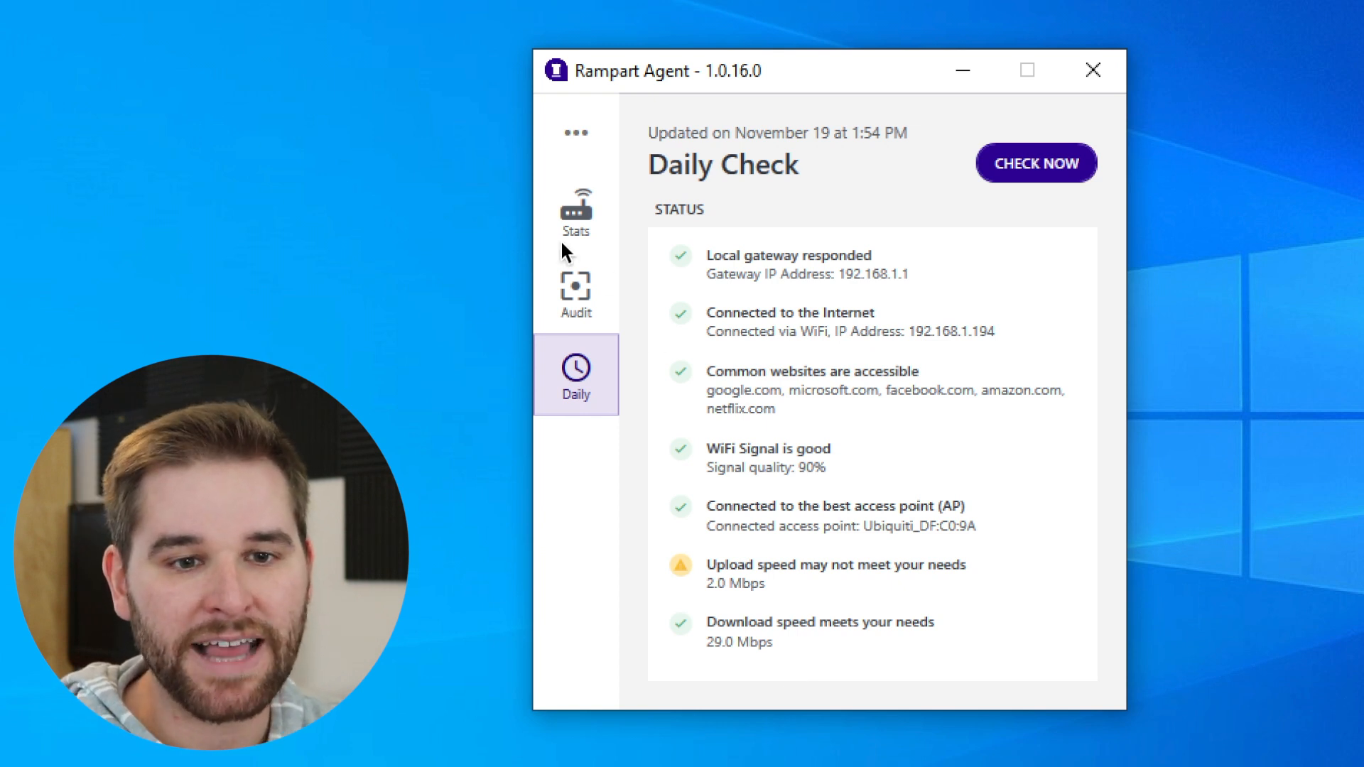
pyautogui.click(575, 209)
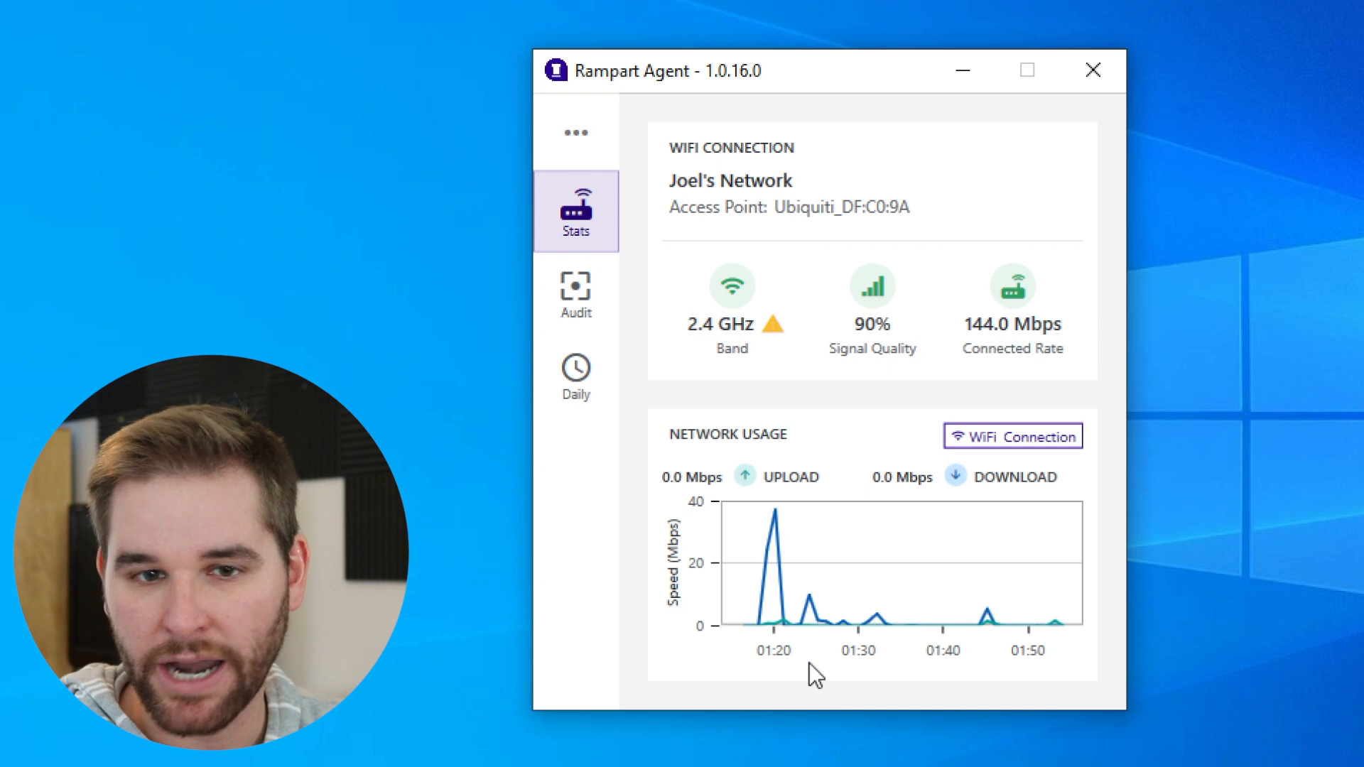
pyautogui.moveTo(867, 115)
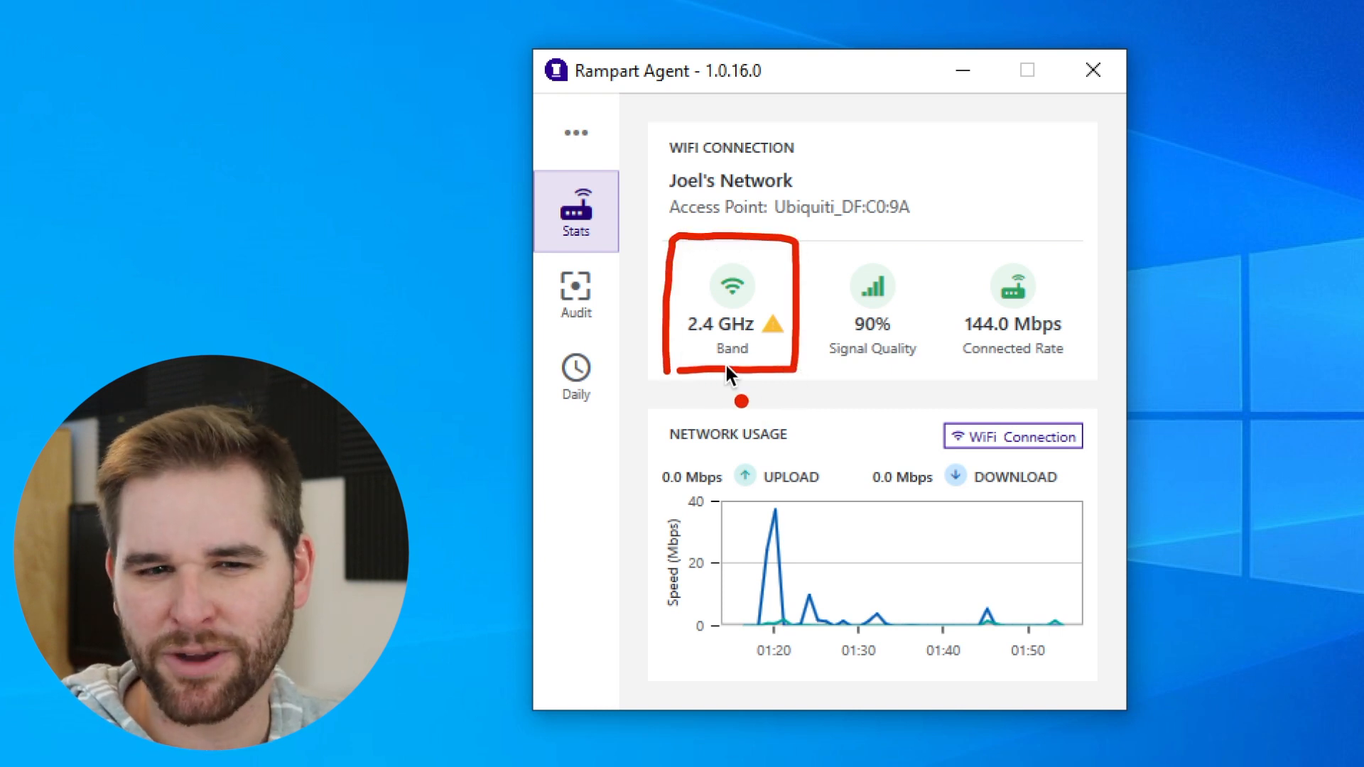
pyautogui.moveTo(824, 425)
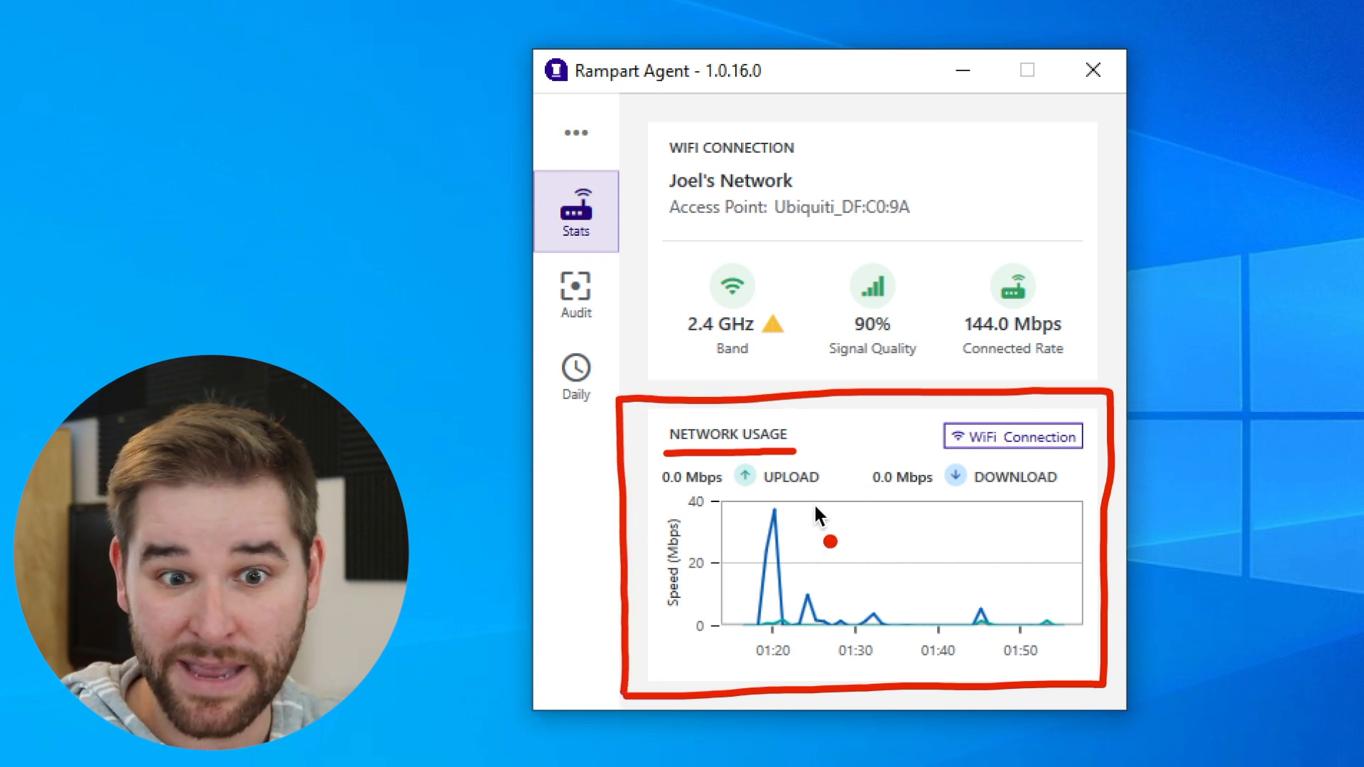
pyautogui.moveTo(766, 631)
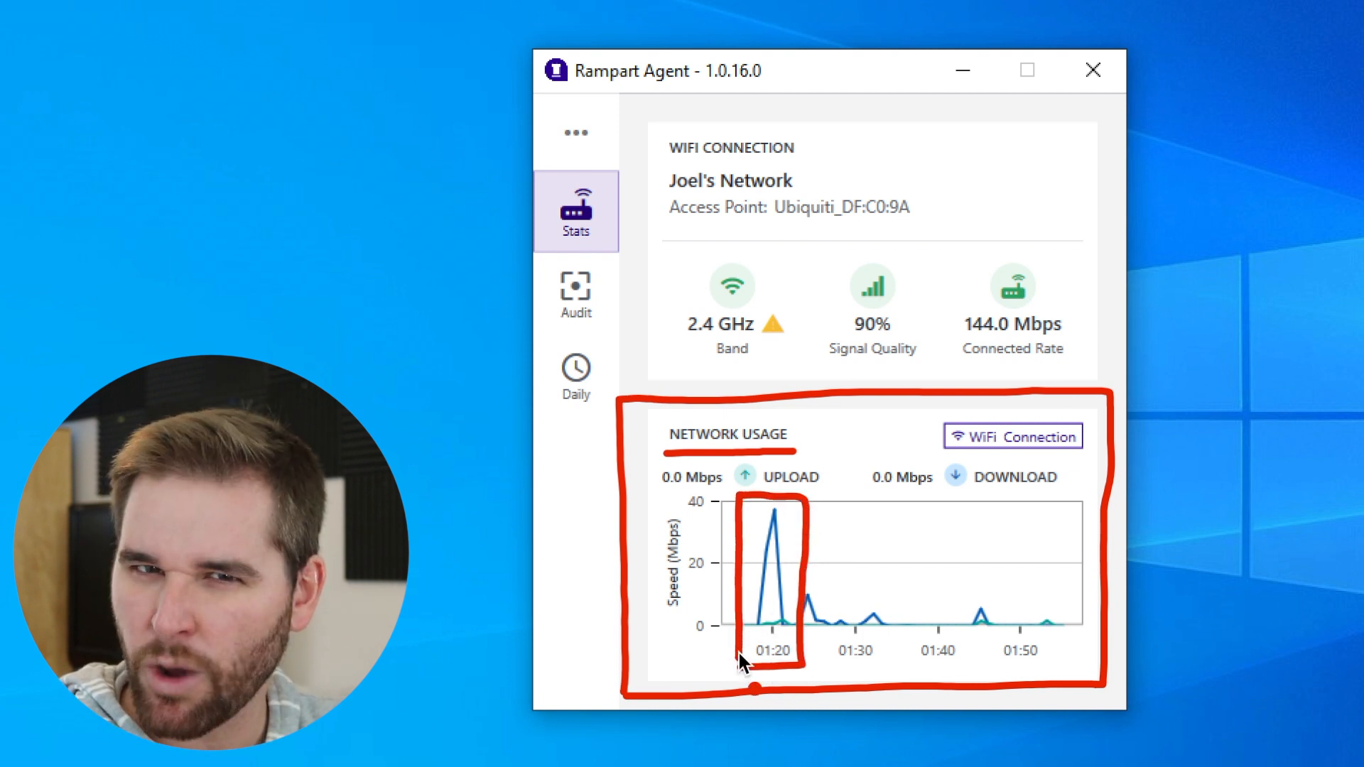
pyautogui.moveTo(861, 657)
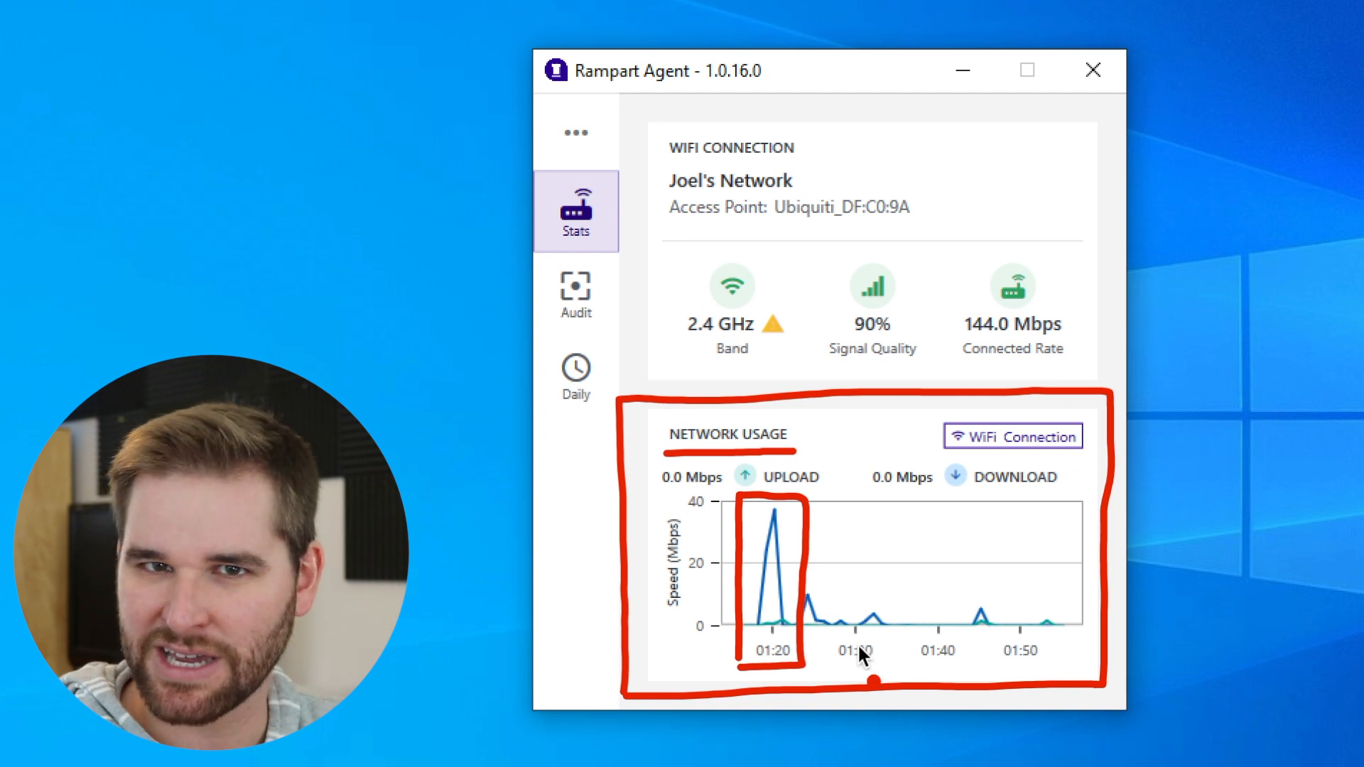
pyautogui.moveTo(853, 634)
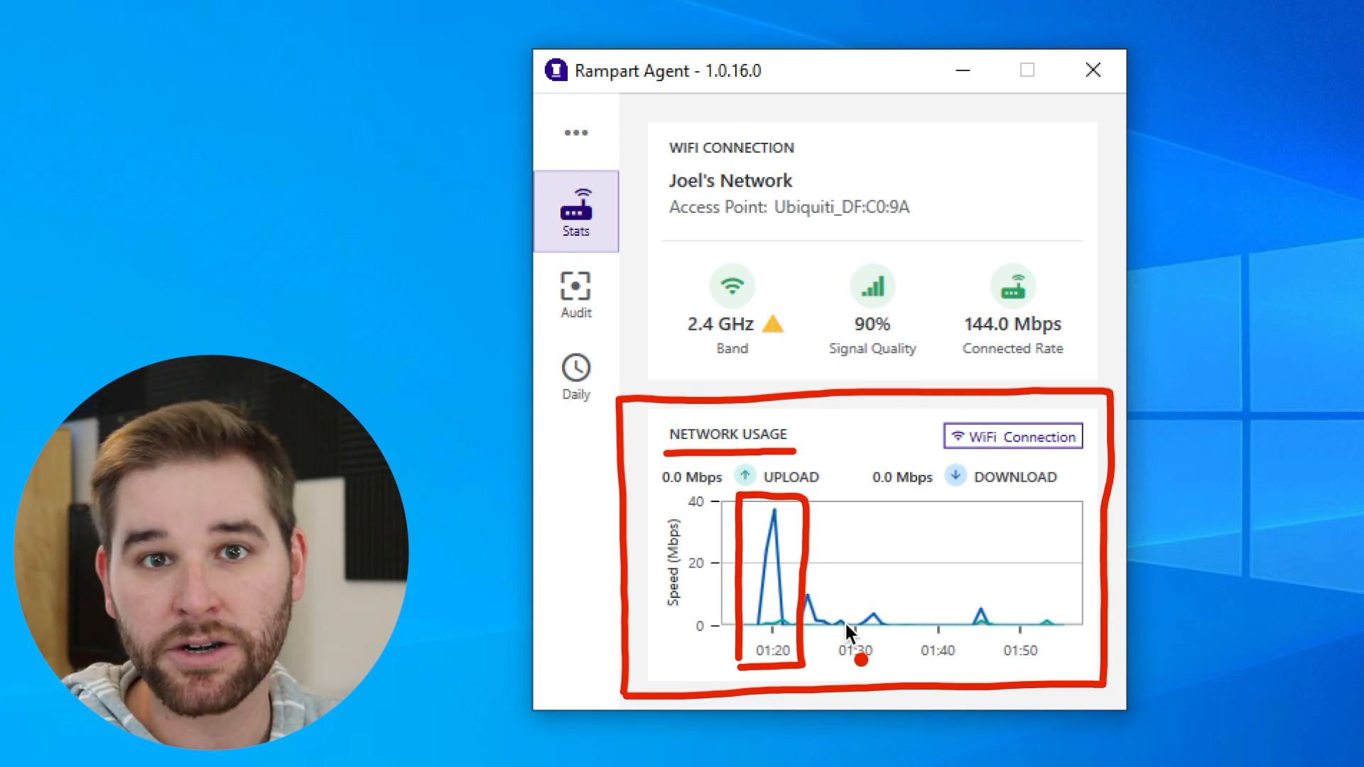
pyautogui.moveTo(962, 616)
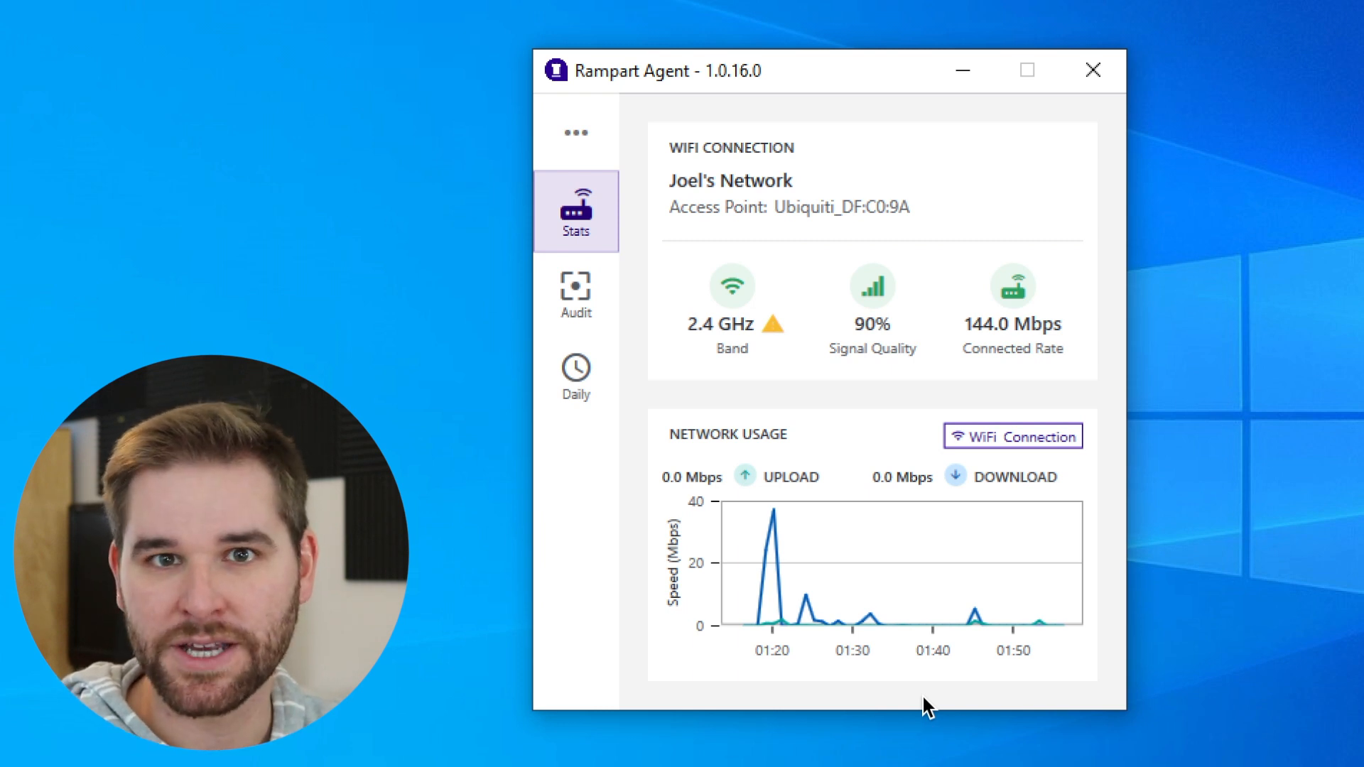
pyautogui.moveTo(928, 749)
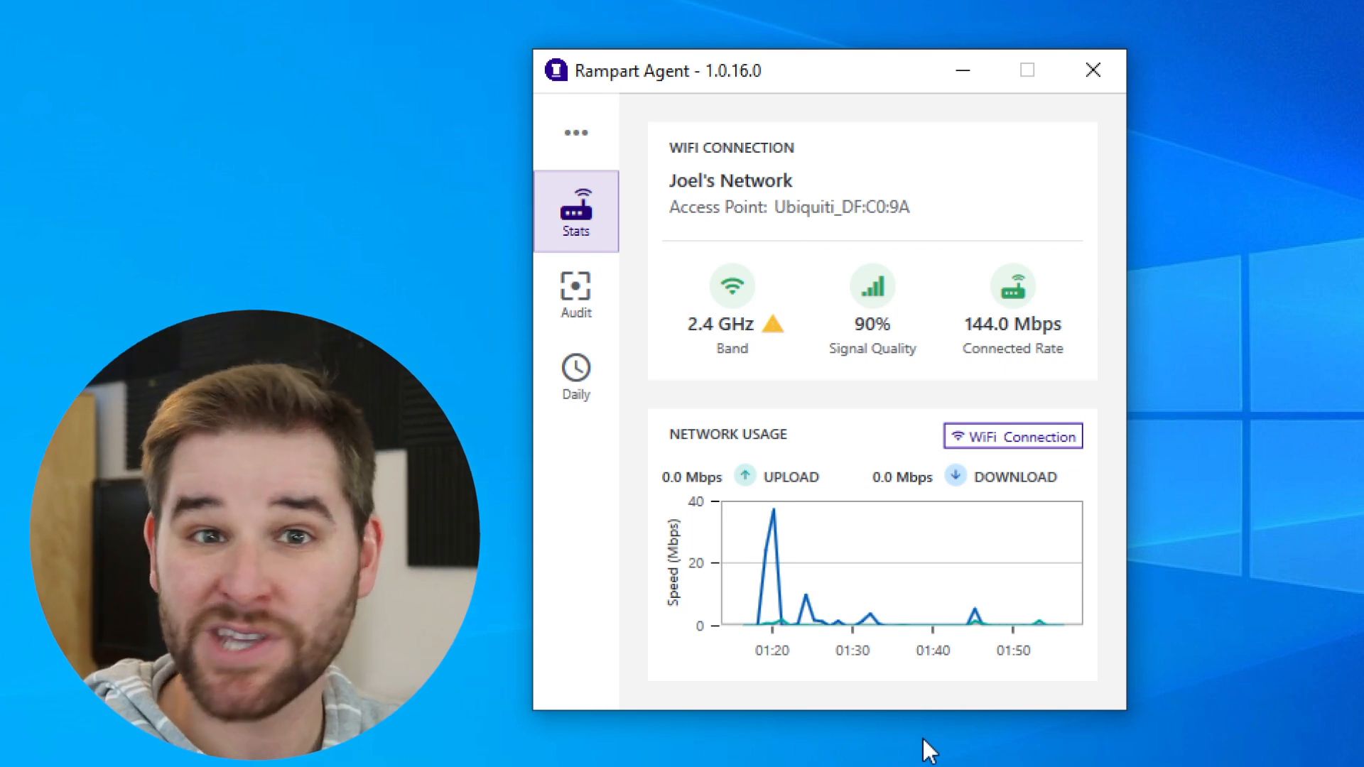